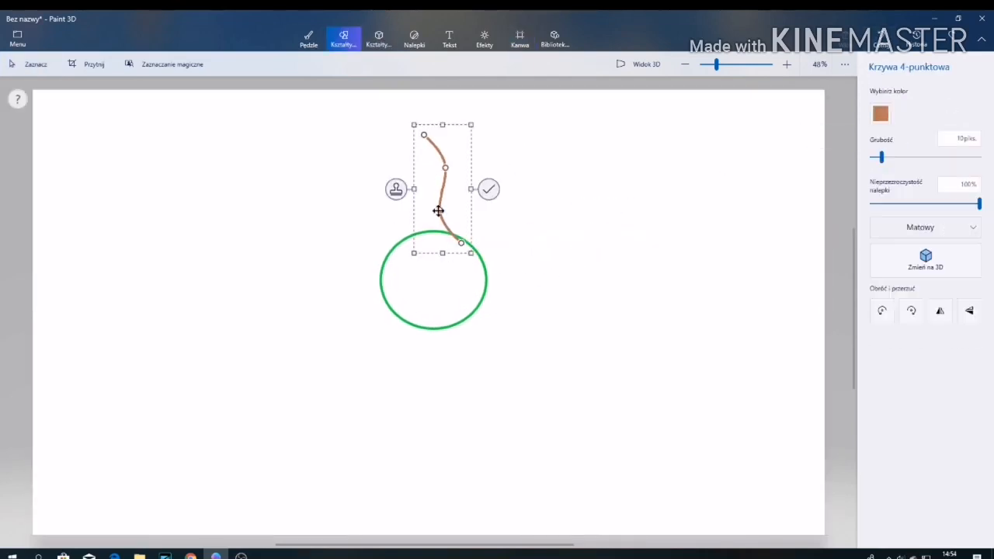
Step: Draw brown 4-point flame curves around the green circle head
{"action": "left_click", "coordinate": [487, 189]}
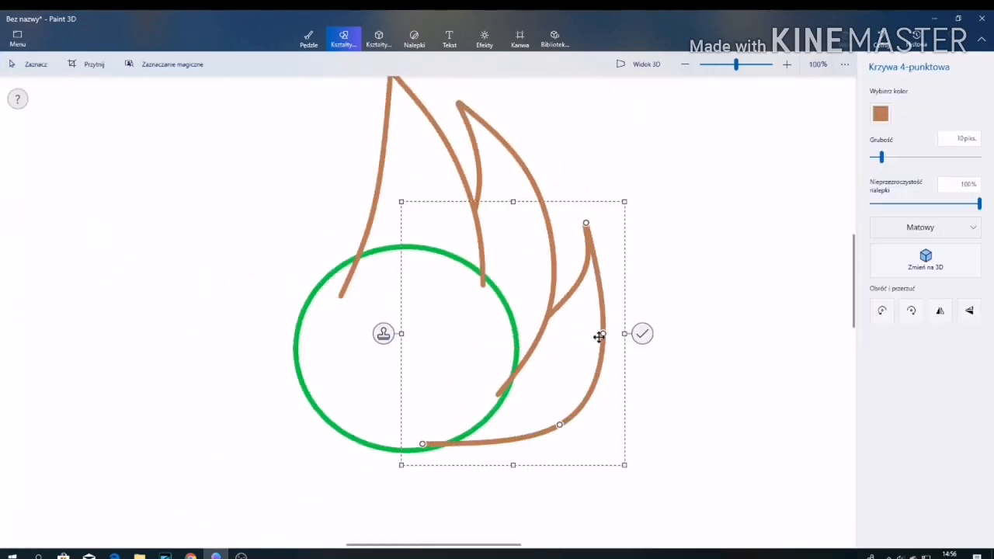
{"action": "left_click", "coordinate": [642, 334]}
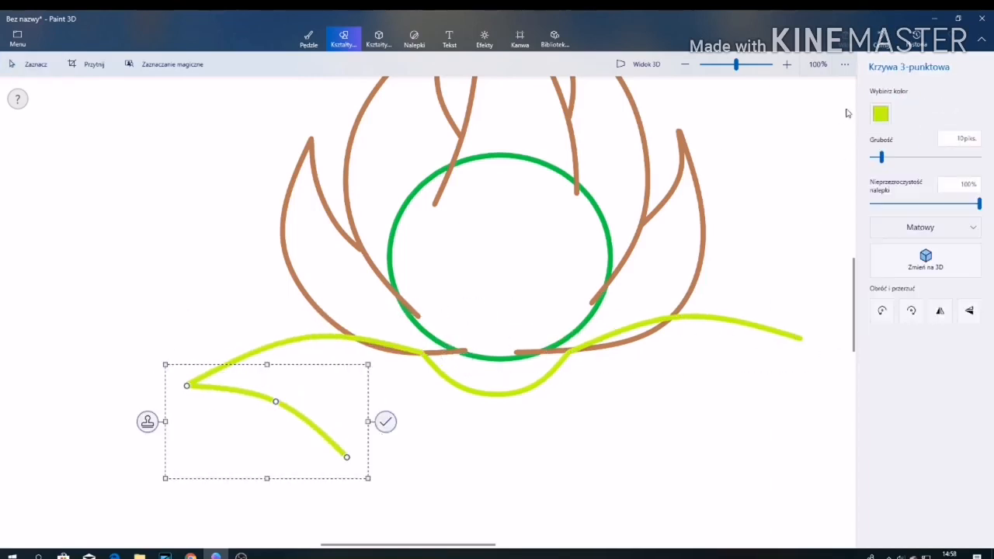
Step: Draw yellow-green shoulder and body-side curves descending from the head
{"action": "left_click", "coordinate": [308, 38]}
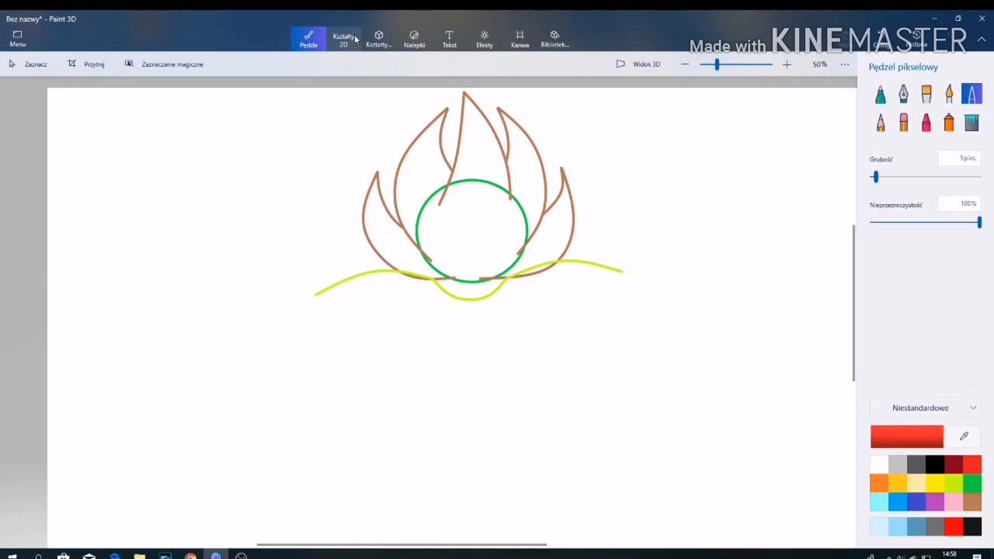
{"action": "left_click", "coordinate": [343, 38]}
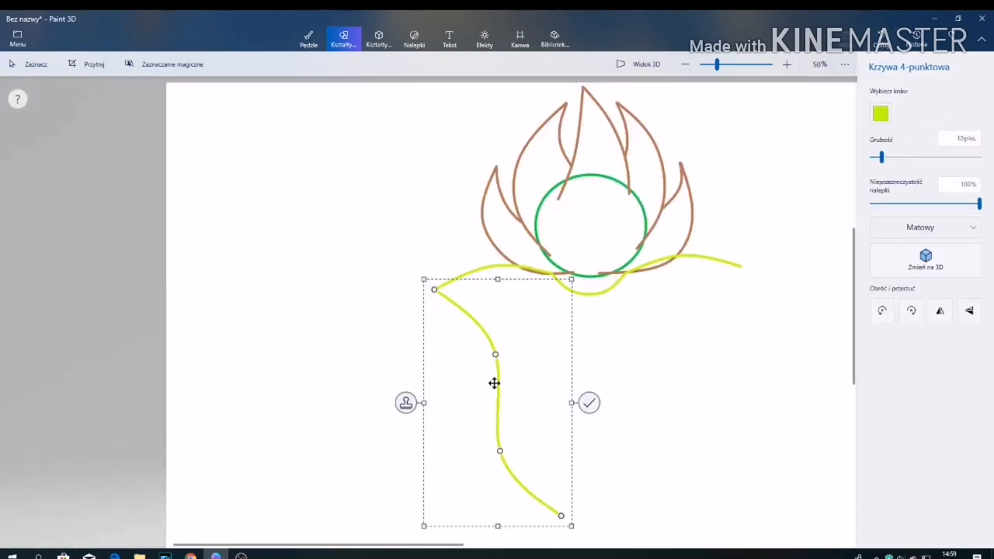
{"action": "left_click_drag", "start_coordinate": [494, 382], "coordinate": [663, 422]}
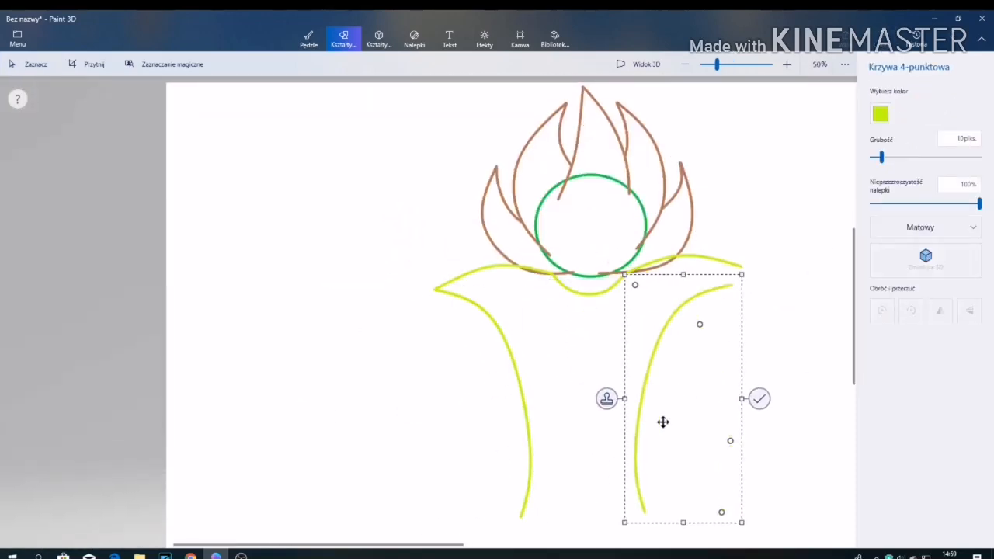
{"action": "left_click", "coordinate": [758, 398]}
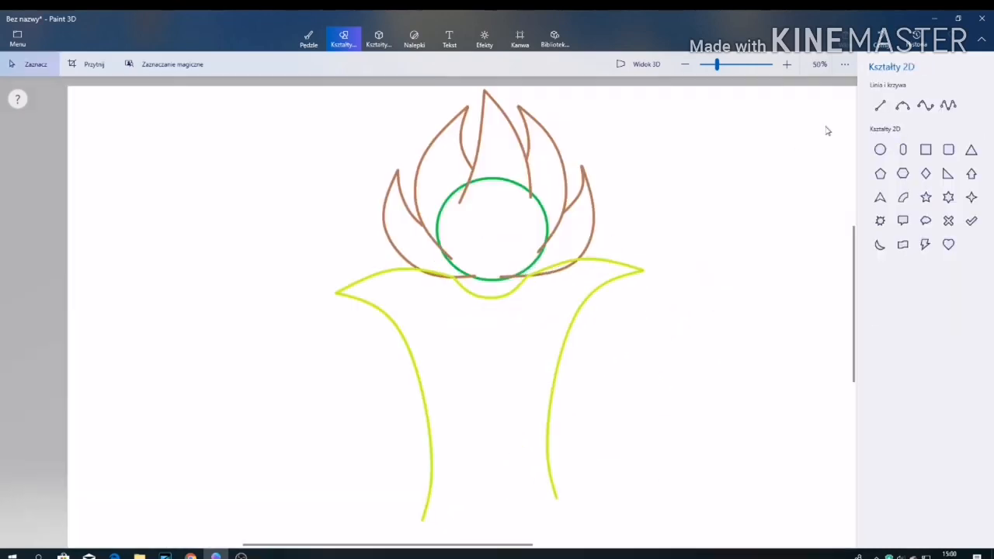
{"action": "left_click", "coordinate": [518, 37]}
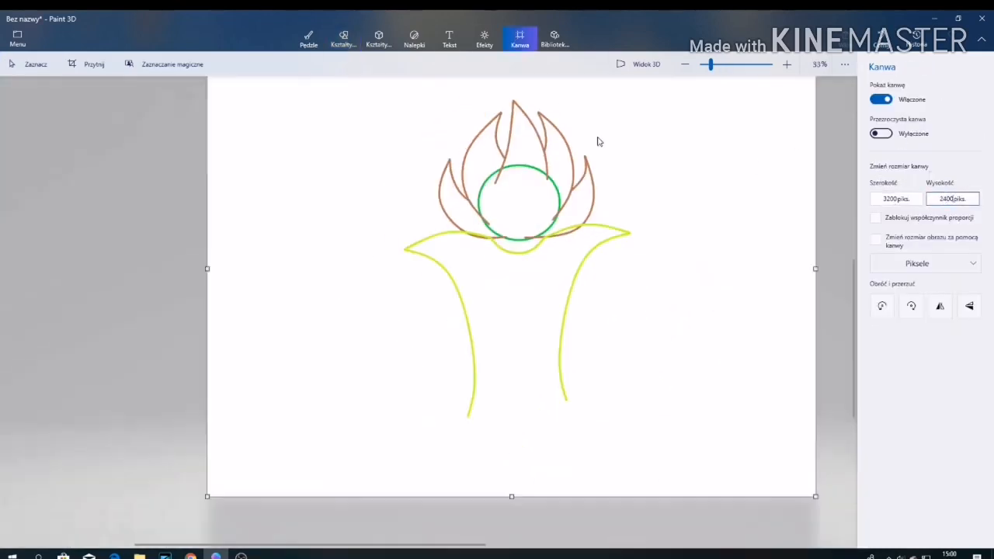
Step: Enlarge the canvas, taper the lower body outline and add a brown curve across it
{"action": "left_click", "coordinate": [344, 37]}
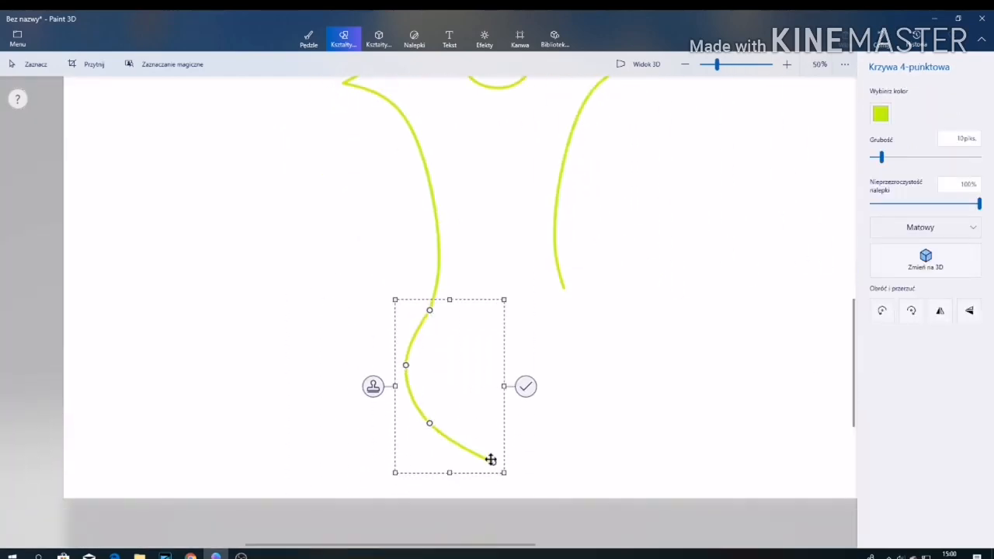
{"action": "left_click", "coordinate": [525, 385]}
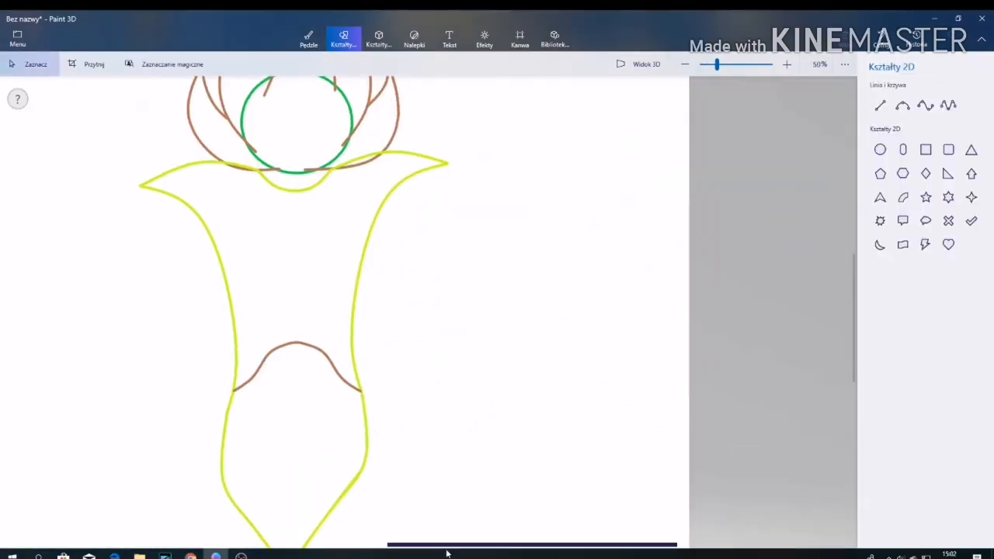
{"action": "left_click", "coordinate": [925, 105]}
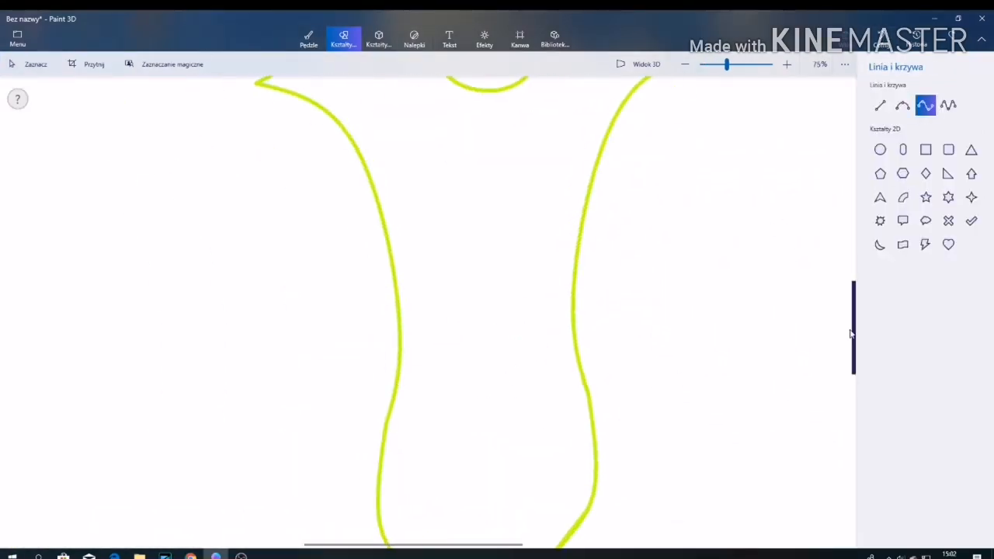
{"action": "left_click_drag", "start_coordinate": [497, 314], "coordinate": [596, 382]}
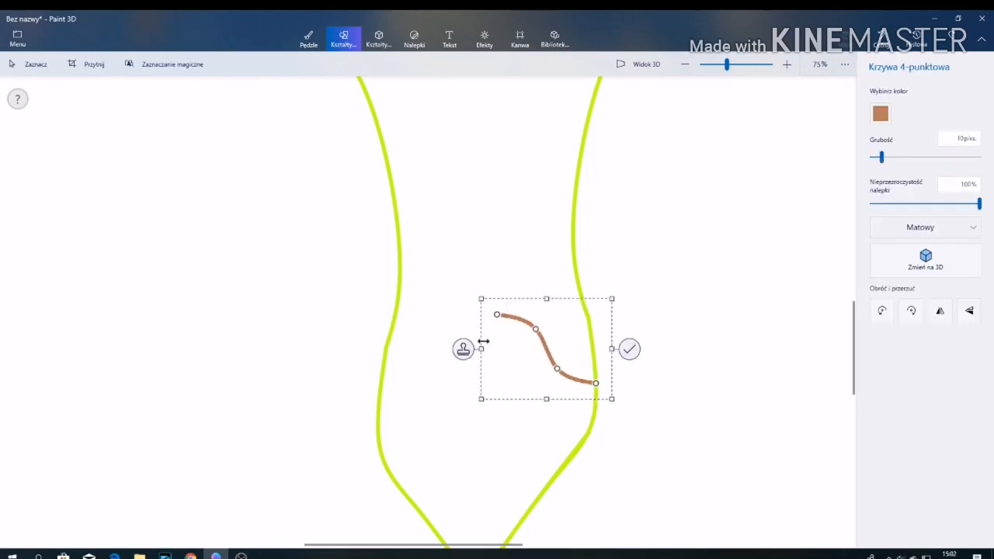
{"action": "left_click", "coordinate": [629, 348]}
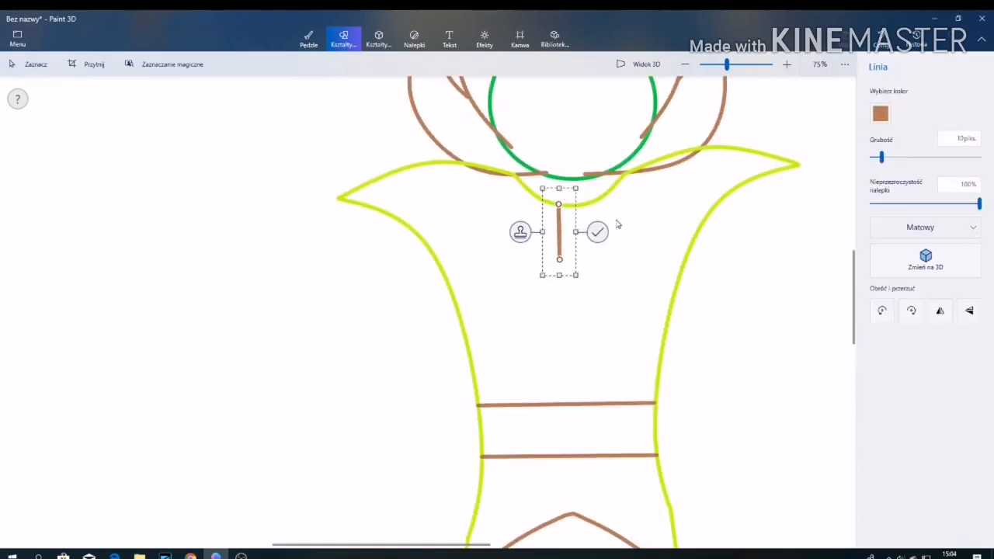
Step: Draw two parallel brown coat lines from neck to arc, erasing between the waist bands
{"action": "left_click", "coordinate": [596, 233]}
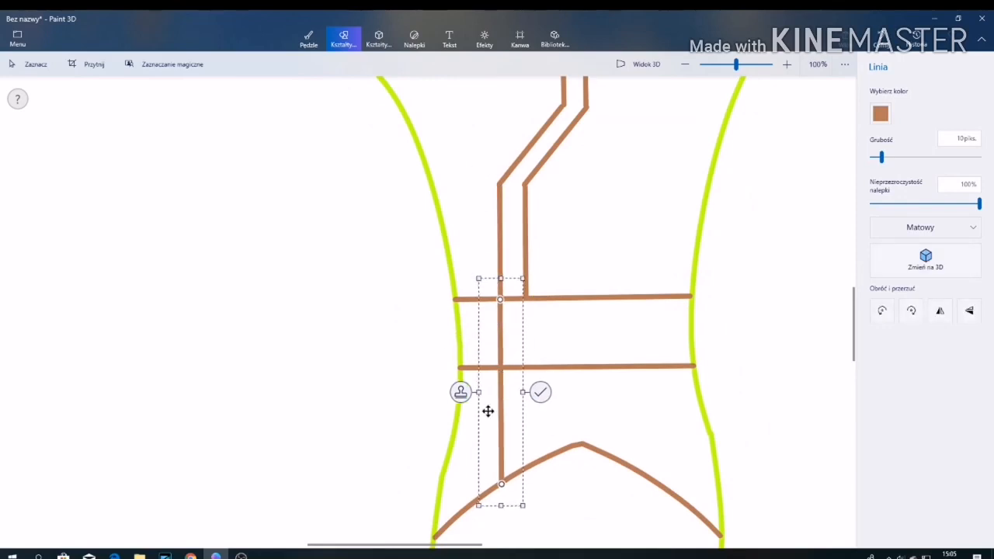
{"action": "left_click_drag", "start_coordinate": [487, 410], "coordinate": [521, 488]}
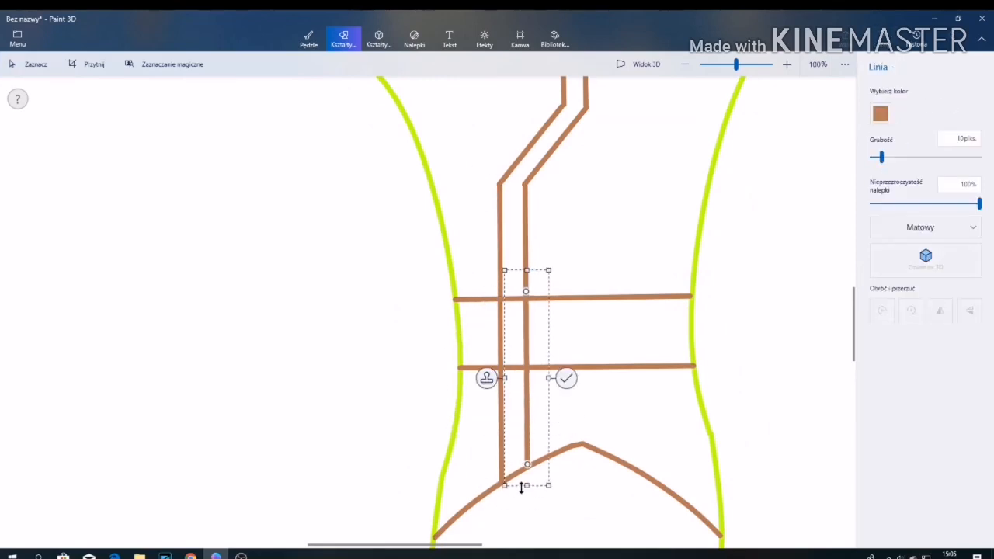
{"action": "left_click", "coordinate": [307, 35]}
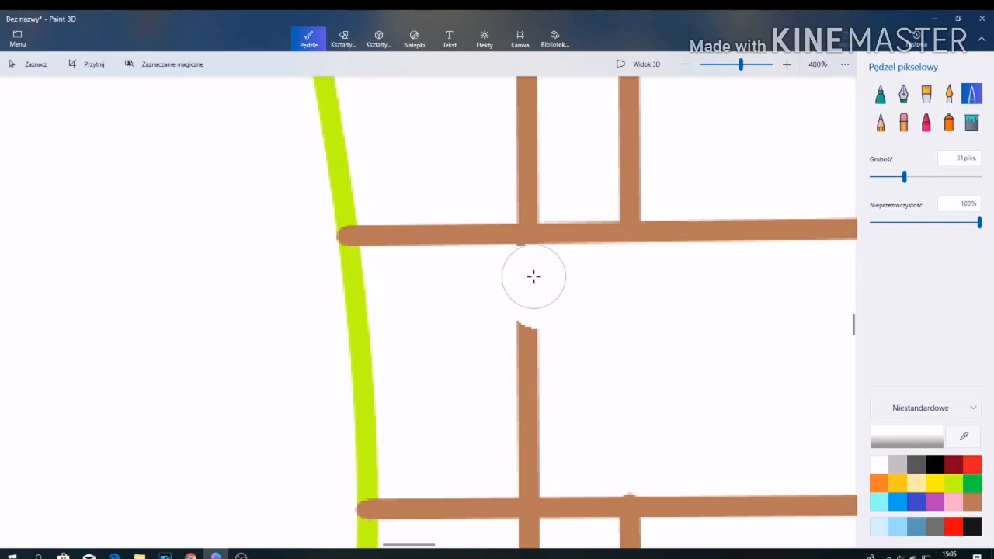
{"action": "left_click", "coordinate": [343, 37]}
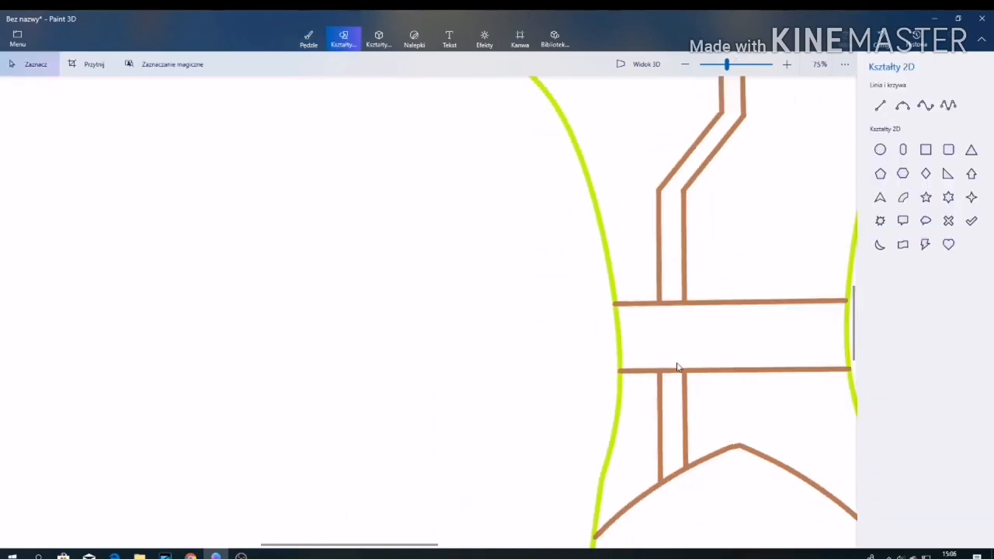
{"action": "scroll", "scroll_direction": "down", "scroll_amount": 3}
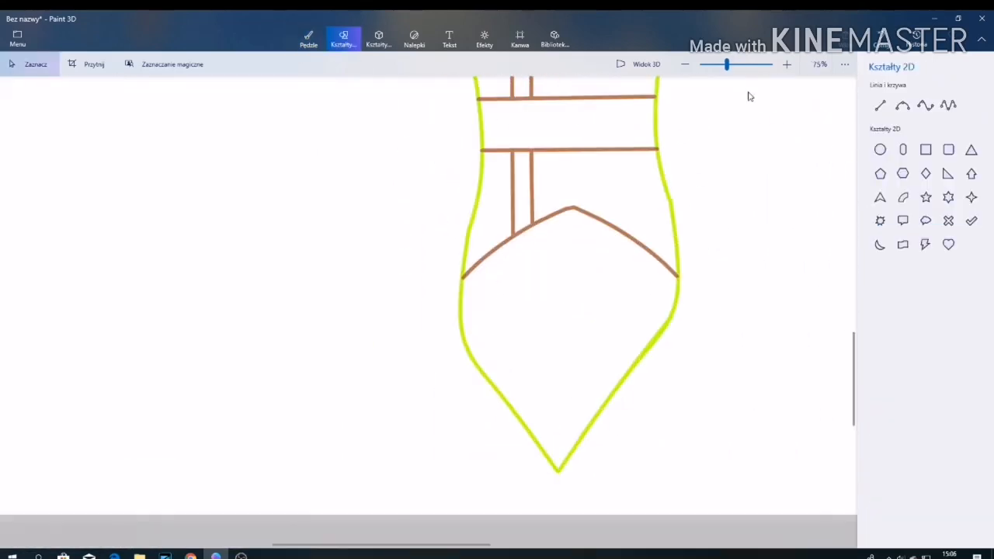
Step: Draw a magenta stripe below the brown arc and a blue line on the right side
{"action": "left_click_drag", "start_coordinate": [520, 233], "coordinate": [505, 310]}
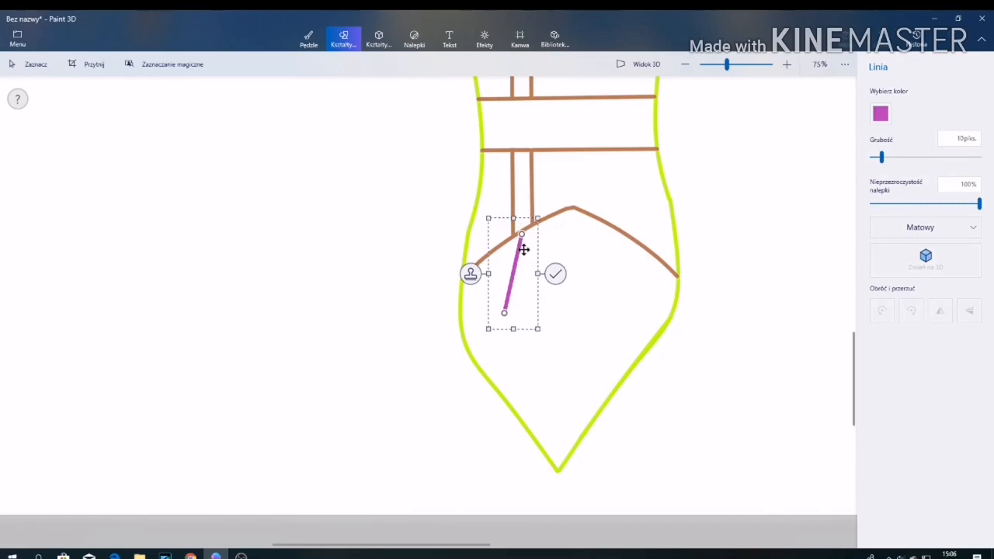
{"action": "left_click_drag", "start_coordinate": [522, 248], "coordinate": [488, 506]}
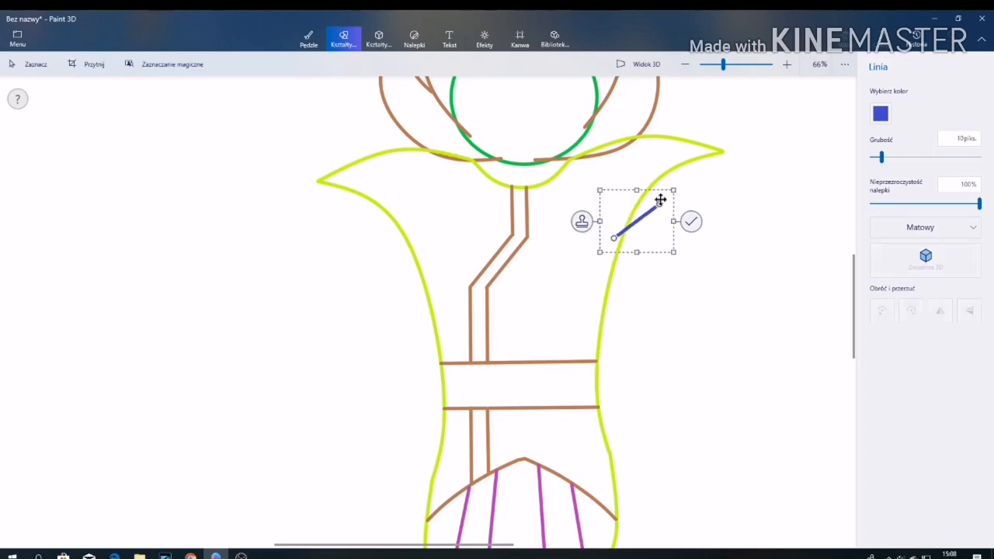
{"action": "left_click", "coordinate": [690, 220]}
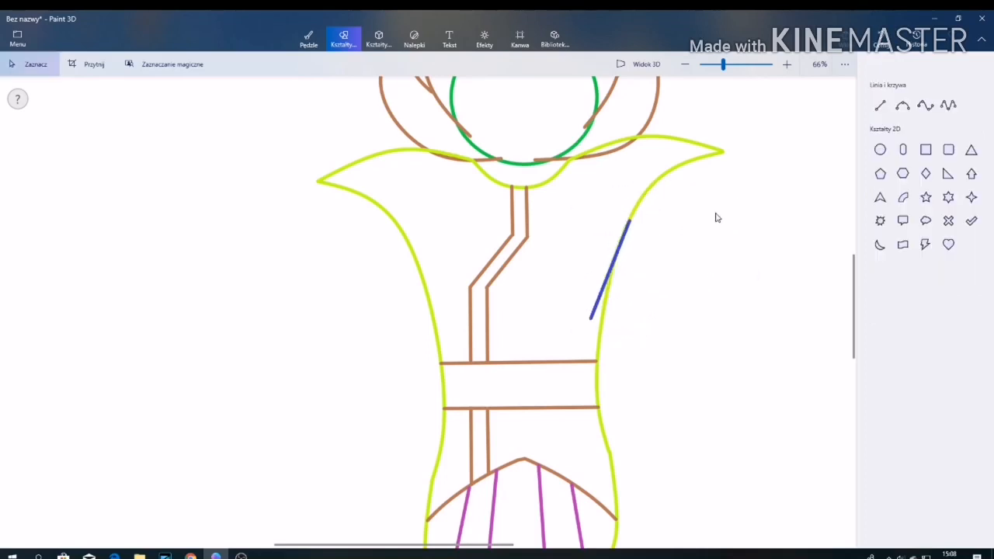
Step: Draw a blue 3-point curve and a magenta curve along the left sleeve
{"action": "left_click", "coordinate": [902, 105]}
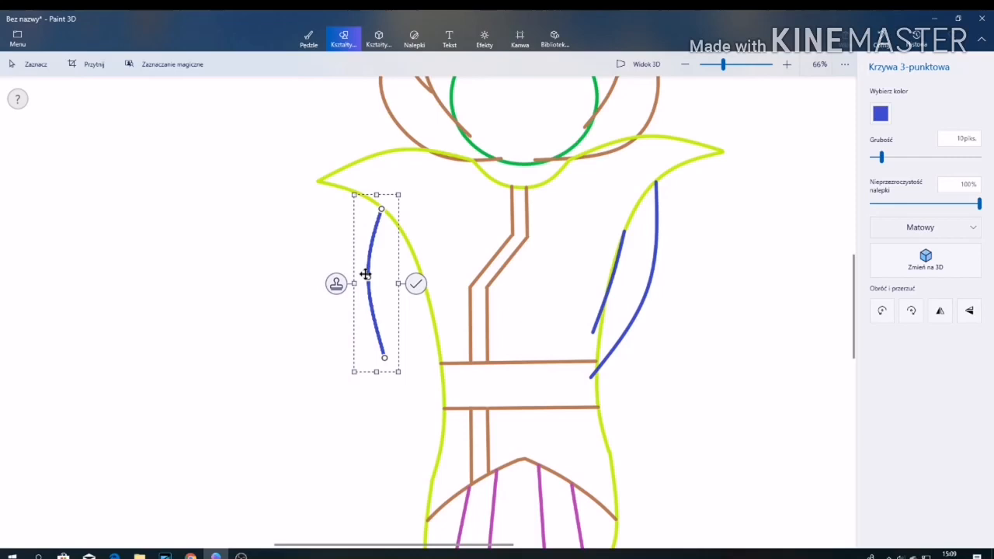
{"action": "left_click", "coordinate": [879, 115]}
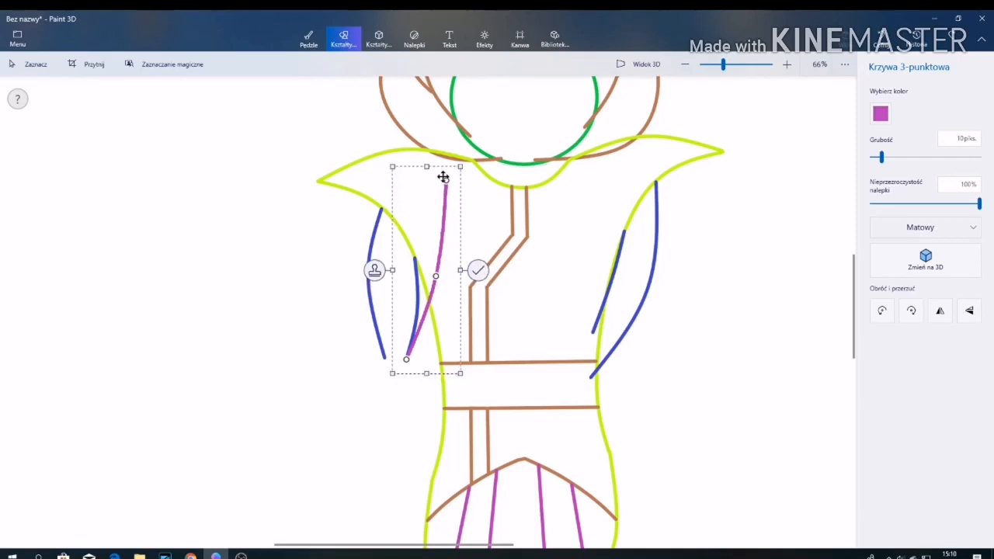
{"action": "left_click", "coordinate": [478, 270]}
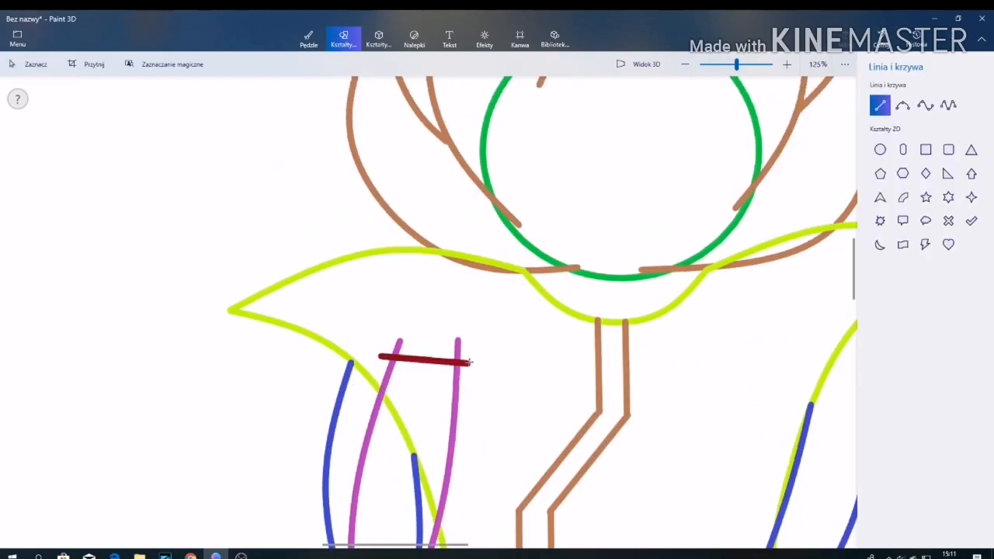
Step: Outline a dark red clawed hand with curled fingers on the left shoulder
{"action": "left_click_drag", "start_coordinate": [458, 349], "coordinate": [478, 276]}
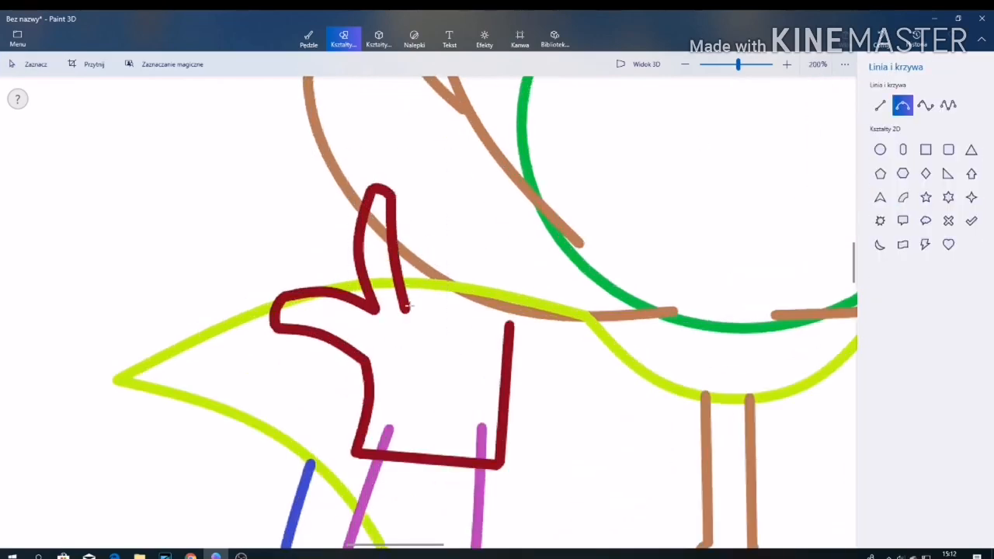
{"action": "left_click_drag", "start_coordinate": [411, 311], "coordinate": [443, 233]}
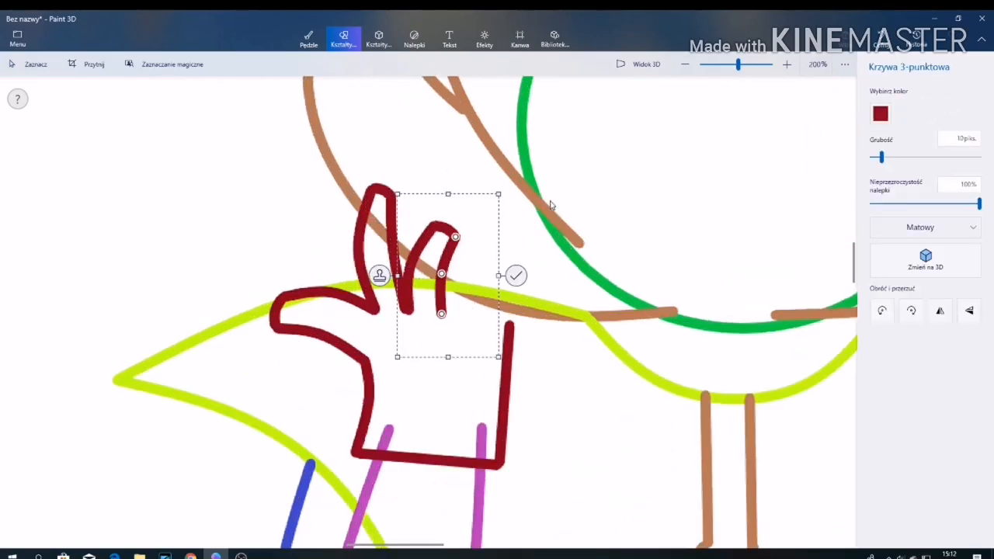
{"action": "left_click_drag", "start_coordinate": [447, 275], "coordinate": [484, 310]}
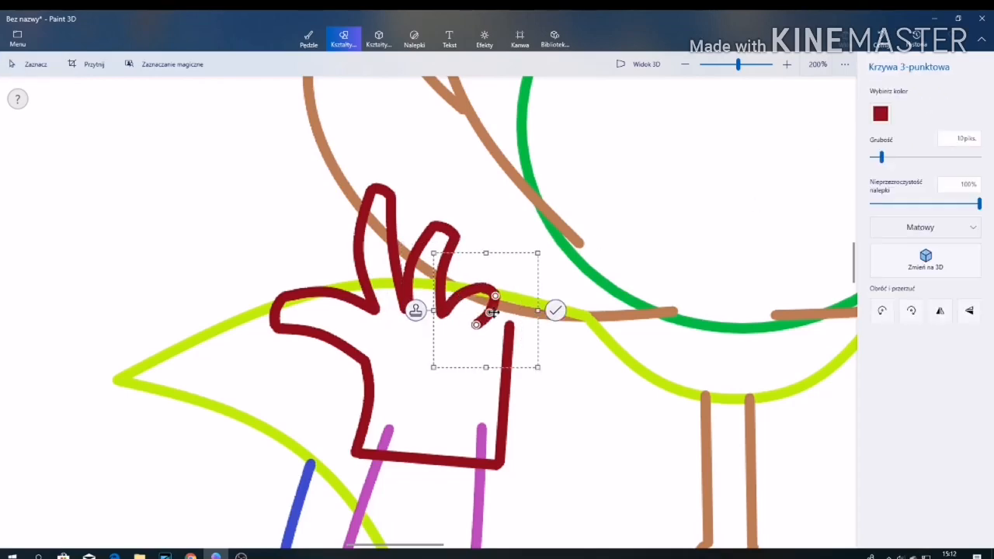
{"action": "left_click_drag", "start_coordinate": [485, 311], "coordinate": [515, 320]}
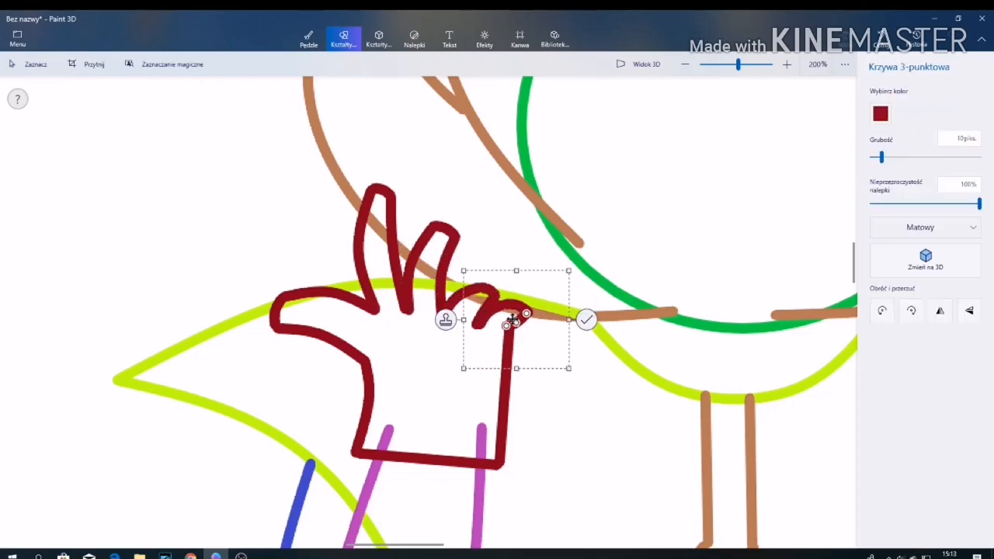
{"action": "left_click", "coordinate": [587, 320]}
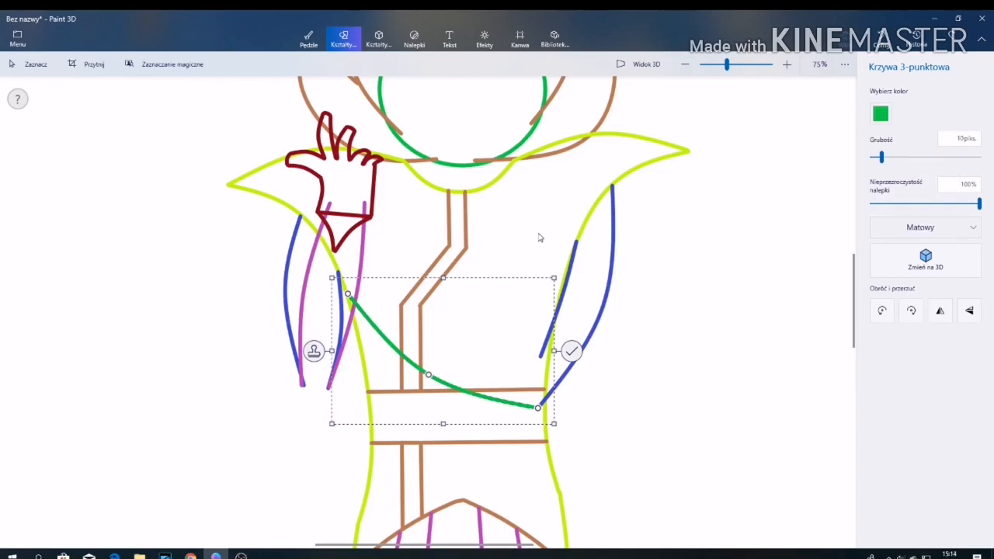
Step: Add a second green torso stripe and grey curled fingers gripping the left arm
{"action": "left_click_drag", "start_coordinate": [348, 295], "coordinate": [347, 285]}
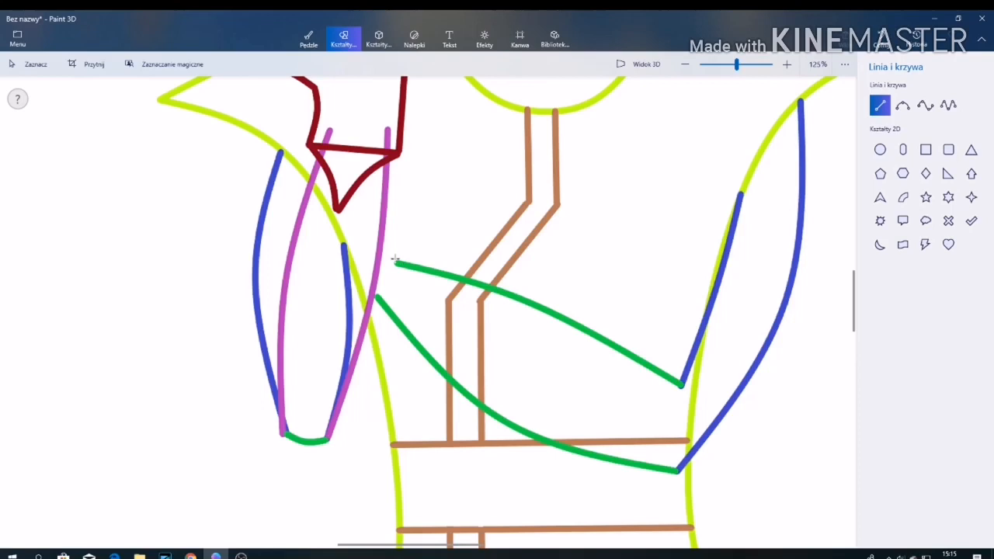
{"action": "left_click", "coordinate": [902, 105]}
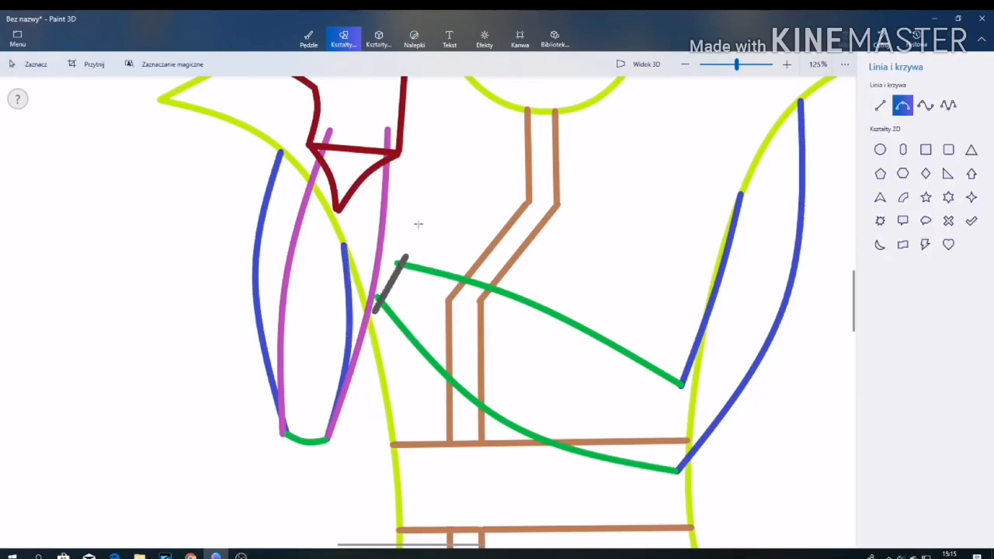
{"action": "mouse_move", "coordinate": [404, 255]}
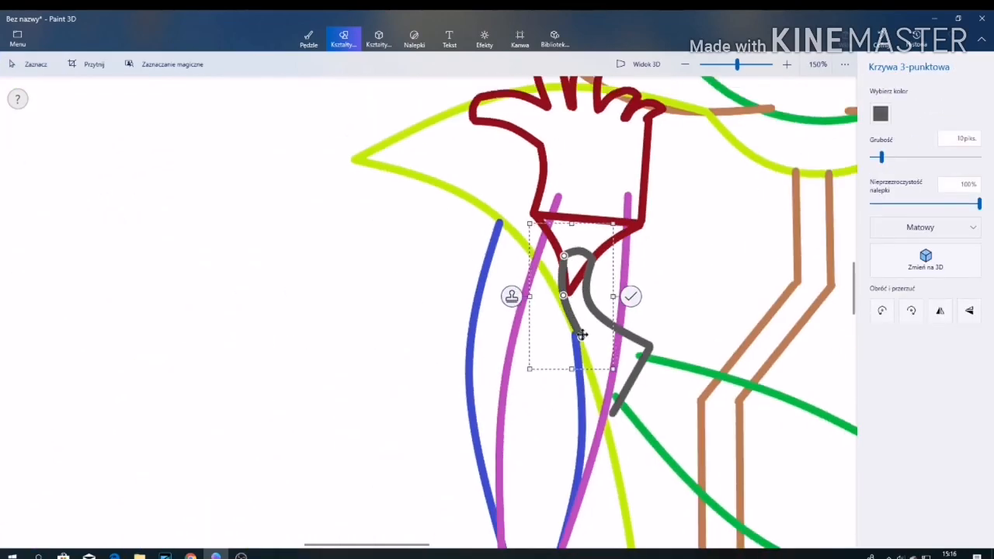
{"action": "left_click", "coordinate": [630, 296]}
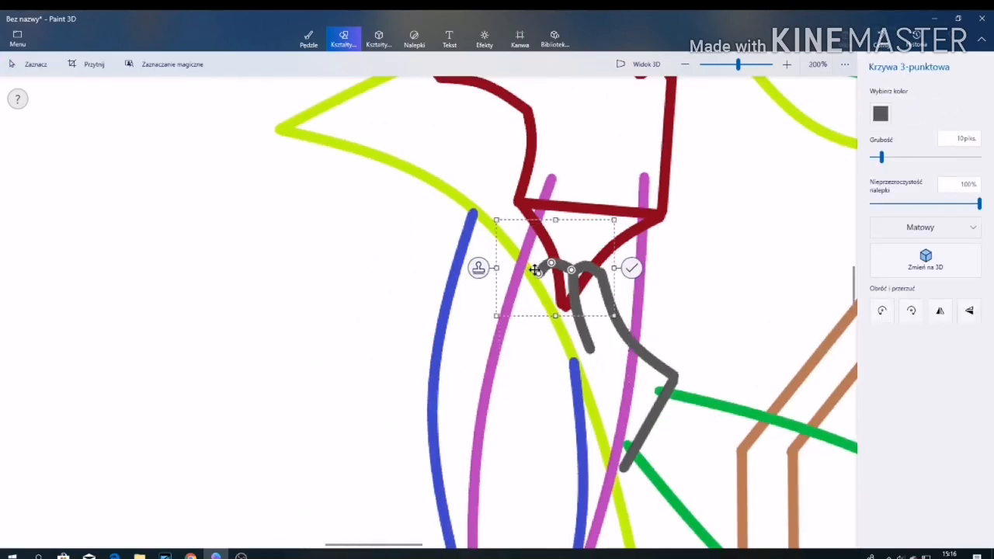
{"action": "left_click_drag", "start_coordinate": [556, 267], "coordinate": [514, 279]}
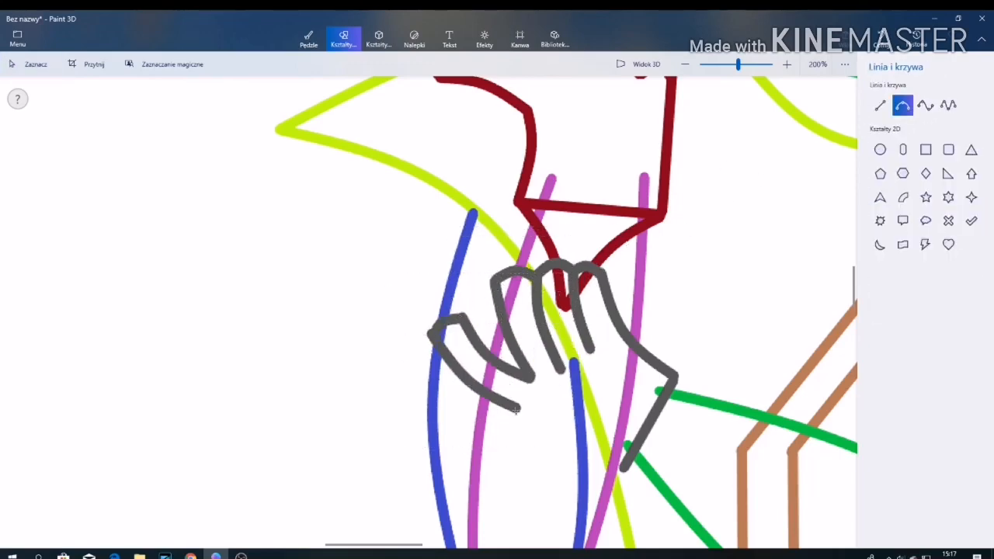
{"action": "left_click_drag", "start_coordinate": [515, 410], "coordinate": [621, 466]}
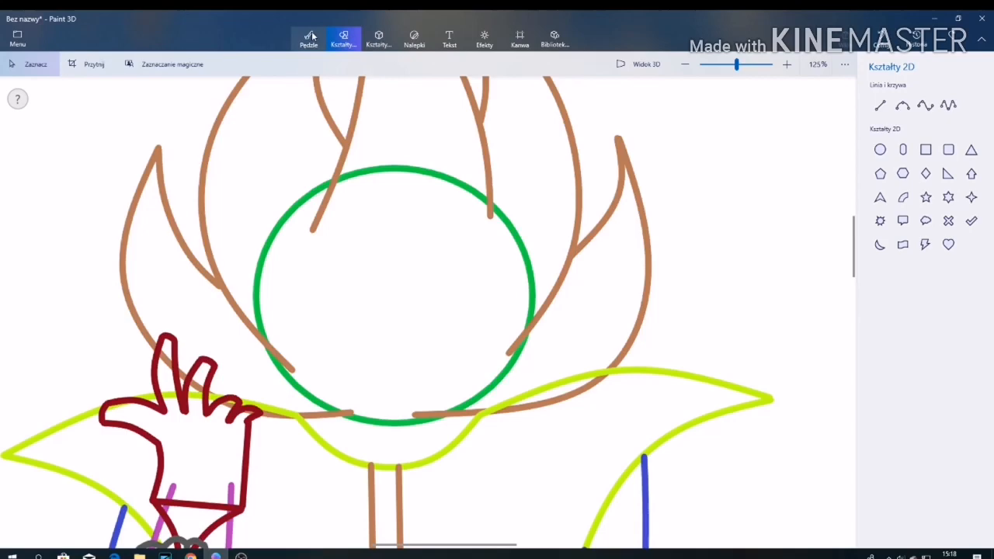
Step: Draw a grey grin and angular black eye lines, then ready oval pupils
{"action": "left_click_drag", "start_coordinate": [395, 214], "coordinate": [395, 392]}
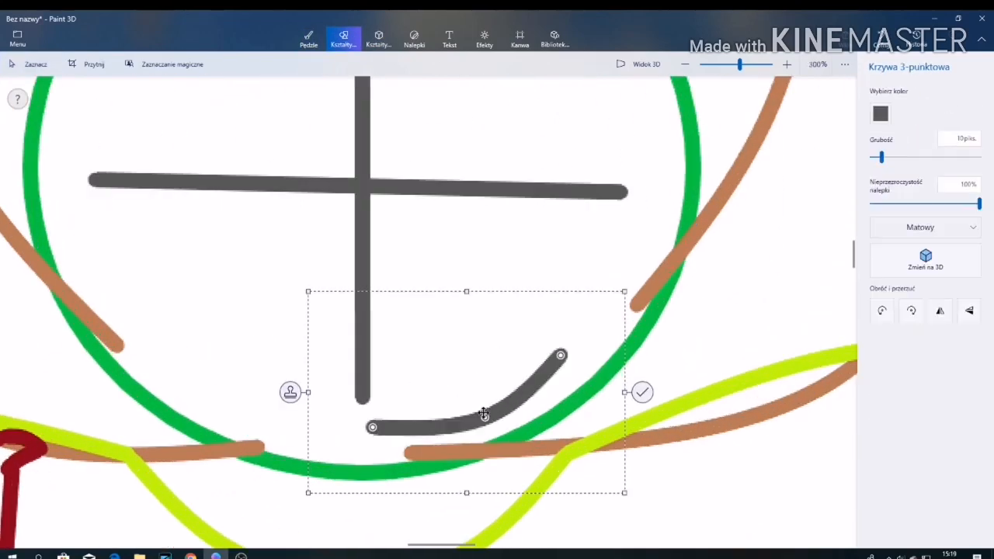
{"action": "left_click", "coordinate": [643, 392]}
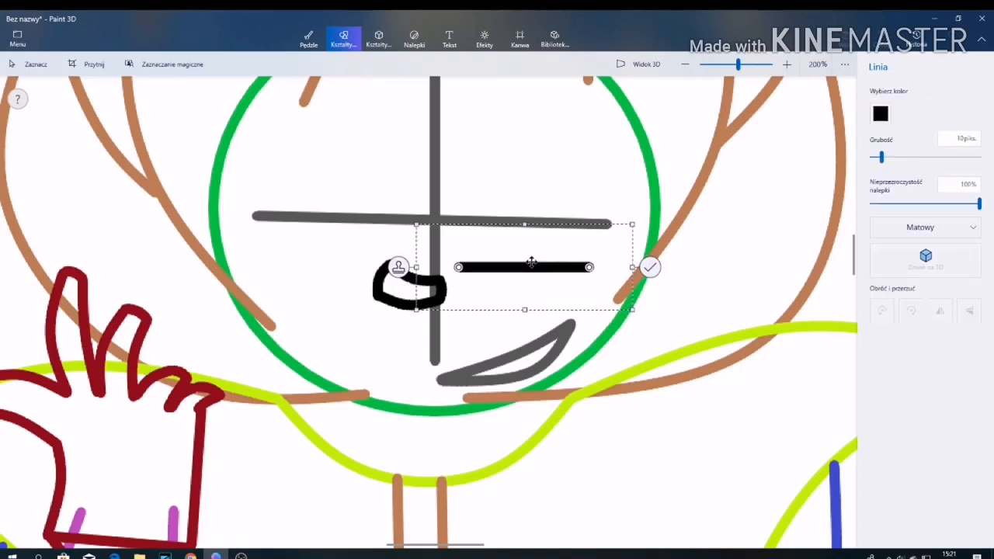
{"action": "left_click_drag", "start_coordinate": [531, 267], "coordinate": [416, 256]}
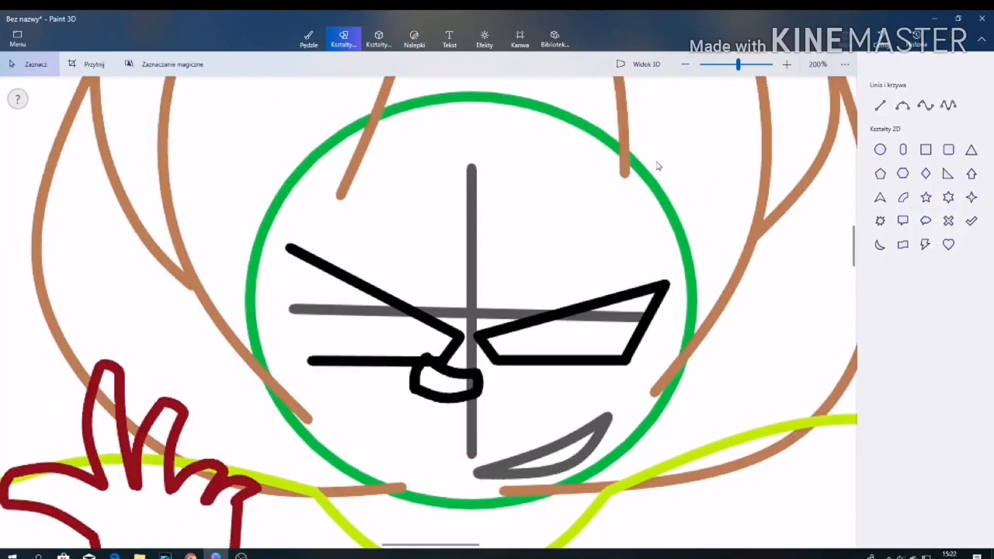
{"action": "left_click", "coordinate": [307, 38]}
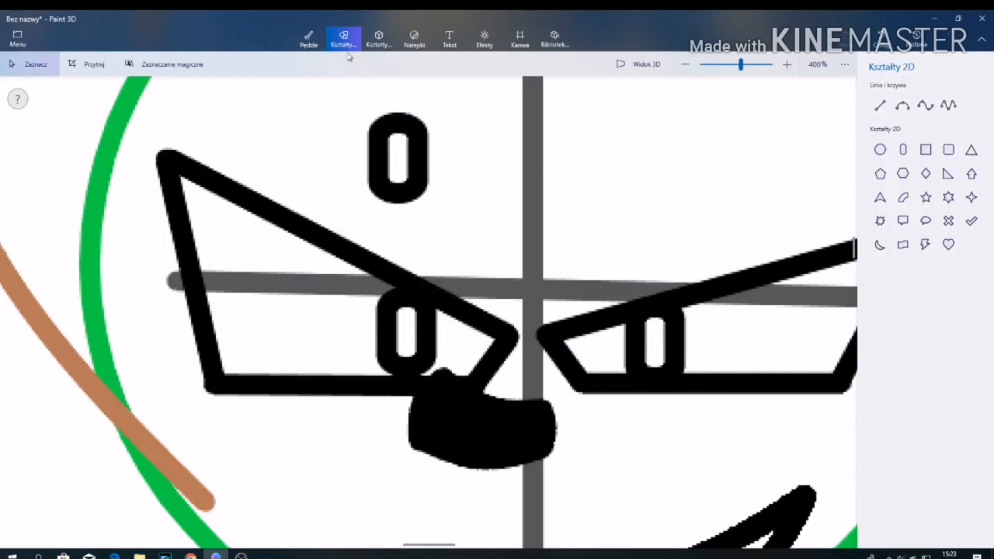
Step: Fill the pupils yellow, draw black triangular ears and remove the circle and guide lines
{"action": "left_click", "coordinate": [307, 38]}
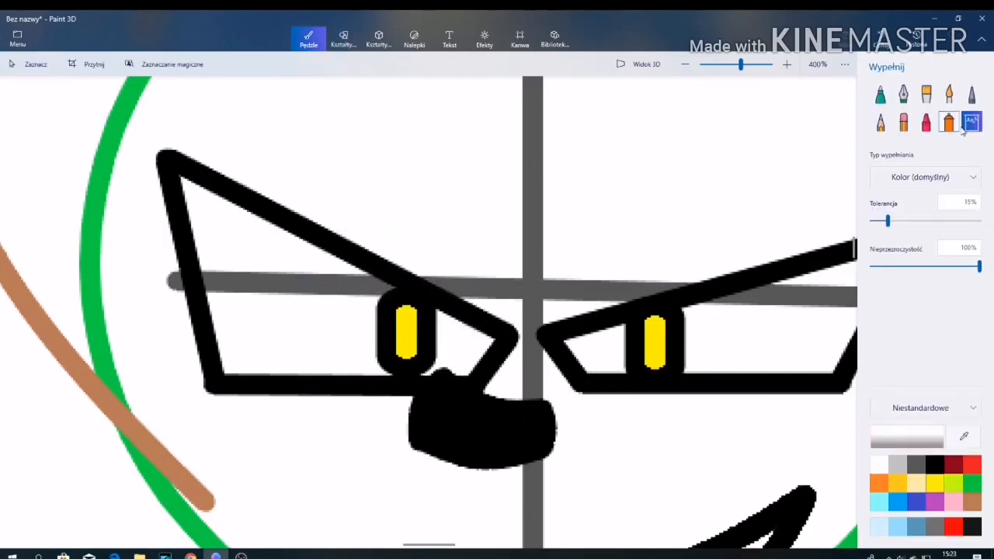
{"action": "left_click", "coordinate": [344, 37]}
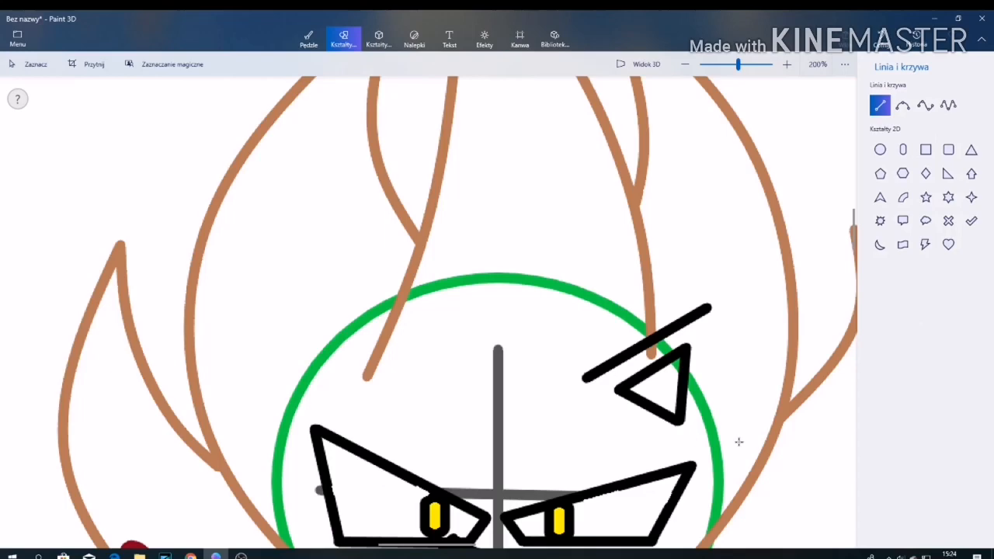
{"action": "left_click_drag", "start_coordinate": [392, 364], "coordinate": [319, 391]}
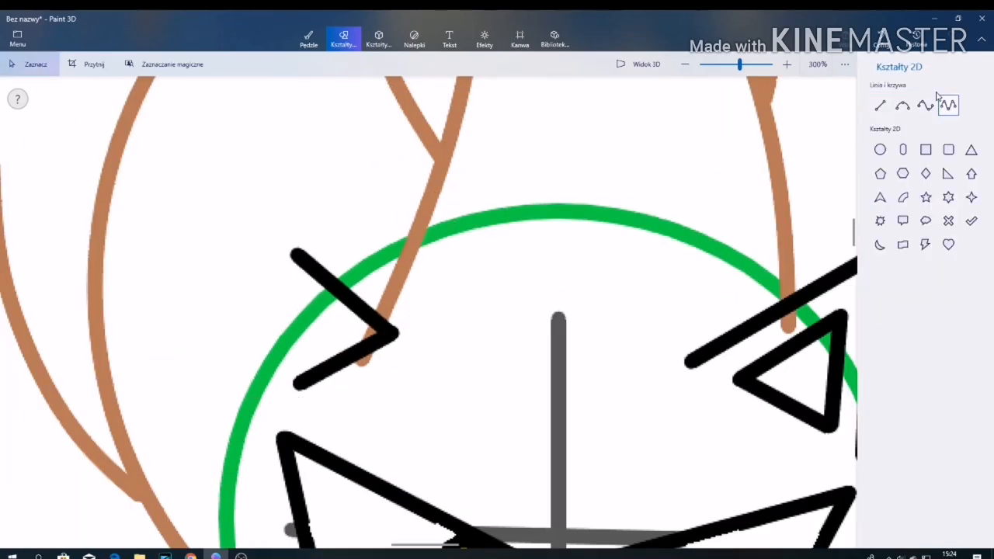
{"action": "scroll", "scroll_direction": "down", "scroll_amount": 3}
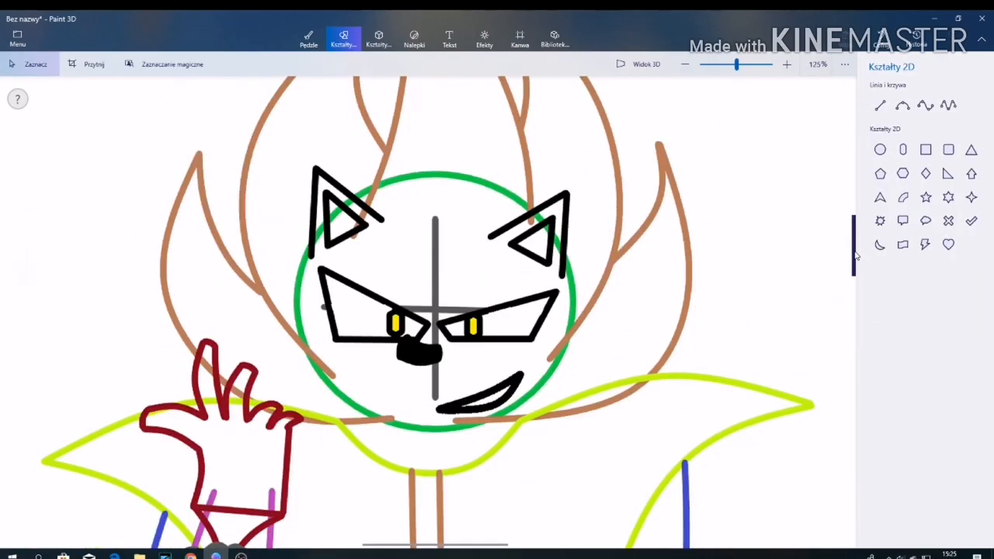
{"action": "left_click", "coordinate": [308, 38]}
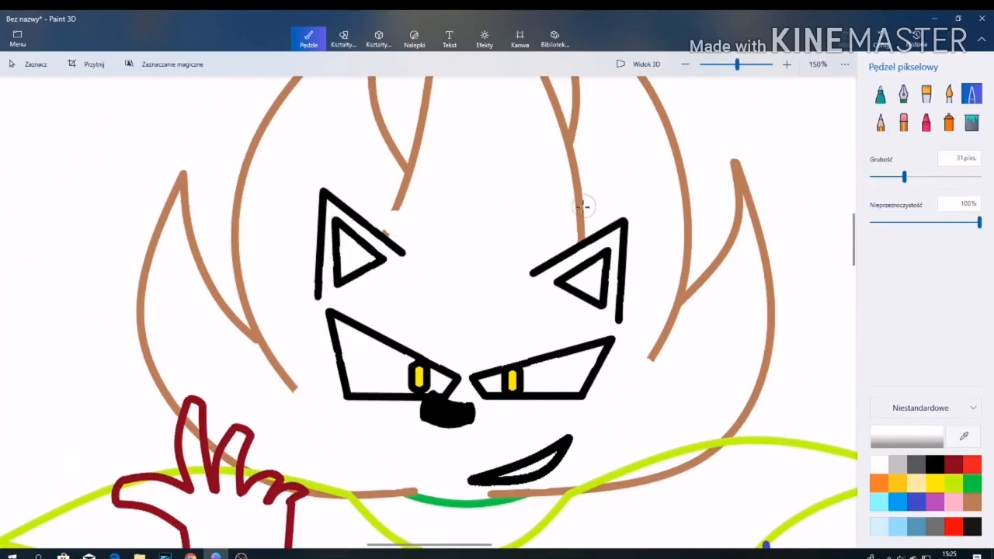
Step: Redraw hair, face and hand sketch lines in black, then fill coat stripes and belt red
{"action": "left_click", "coordinate": [972, 121]}
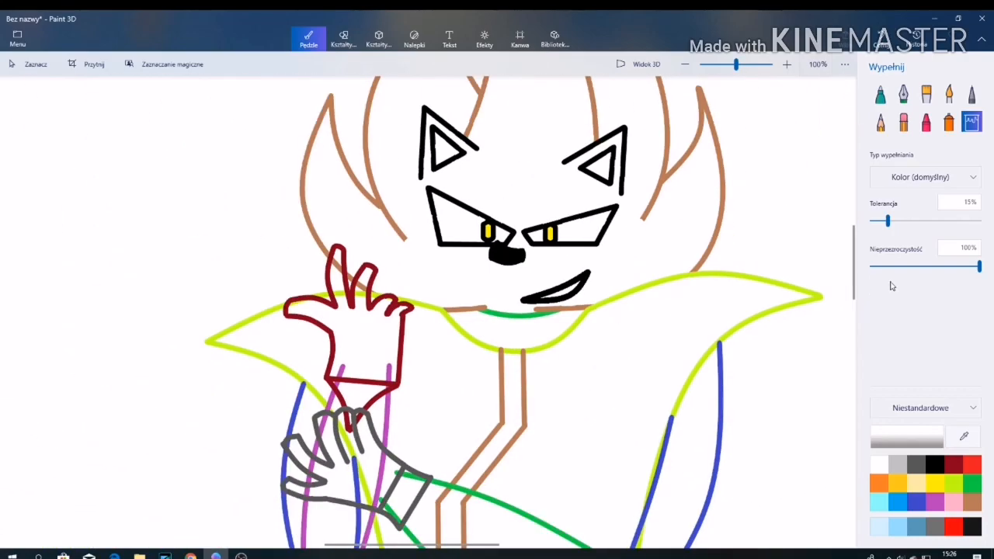
{"action": "left_click", "coordinate": [343, 38]}
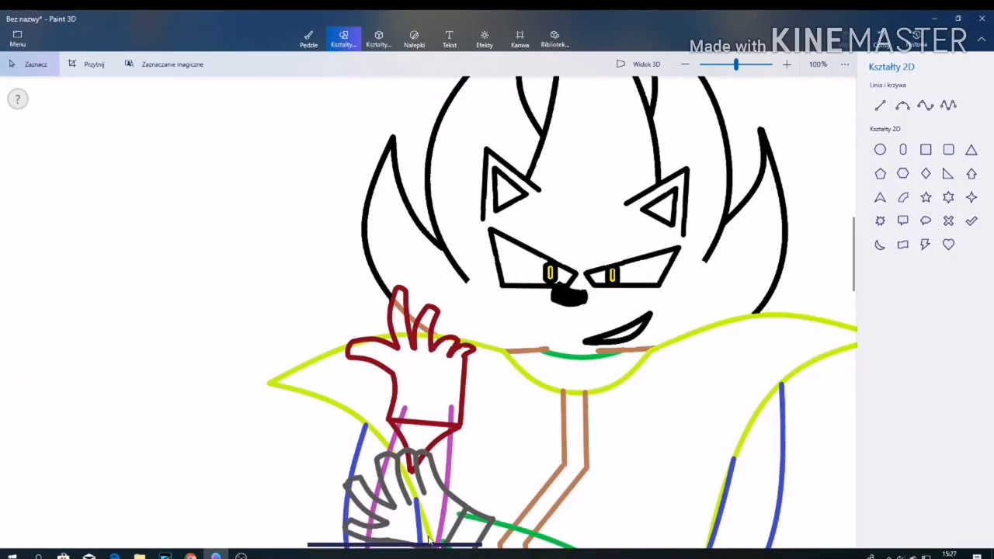
{"action": "left_click", "coordinate": [308, 37]}
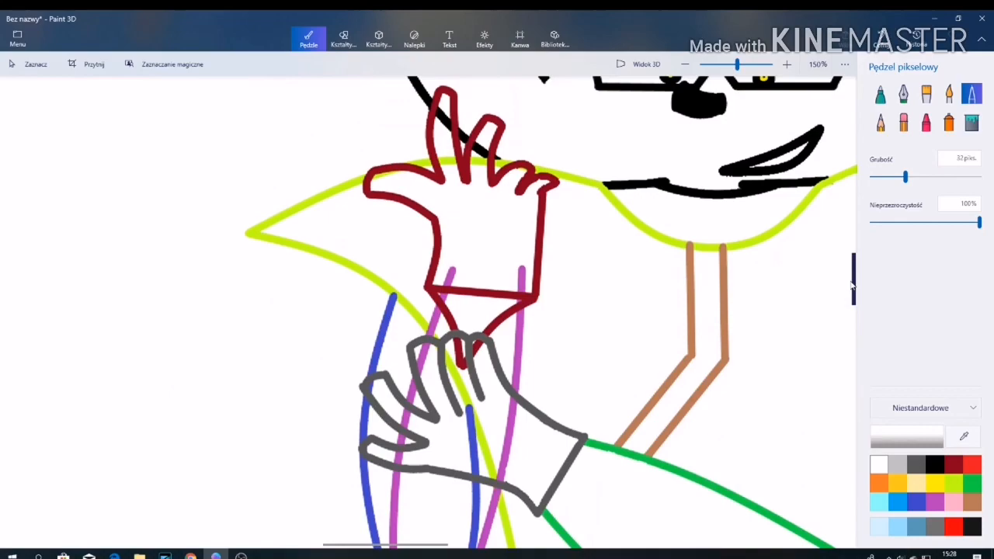
{"action": "left_click", "coordinate": [973, 121]}
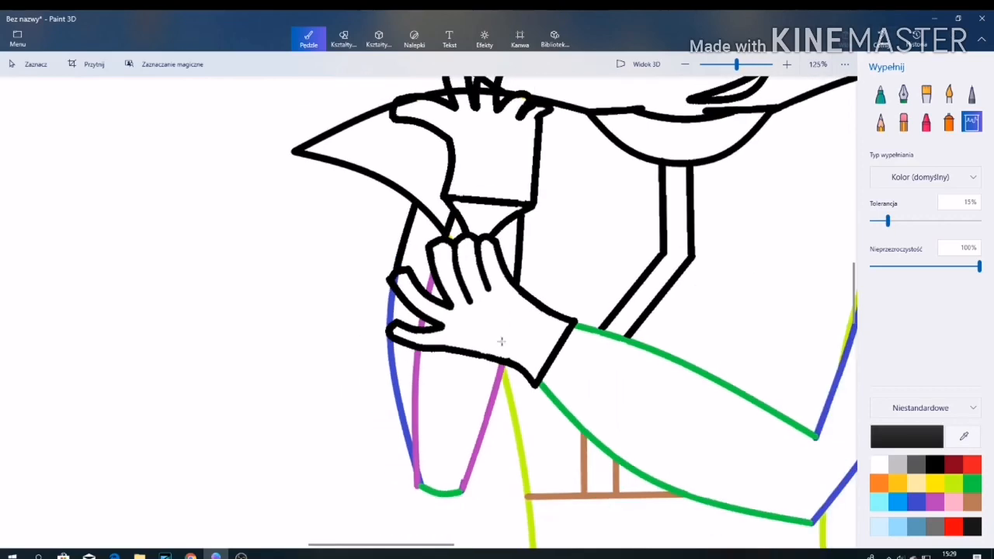
{"action": "left_click", "coordinate": [786, 66]}
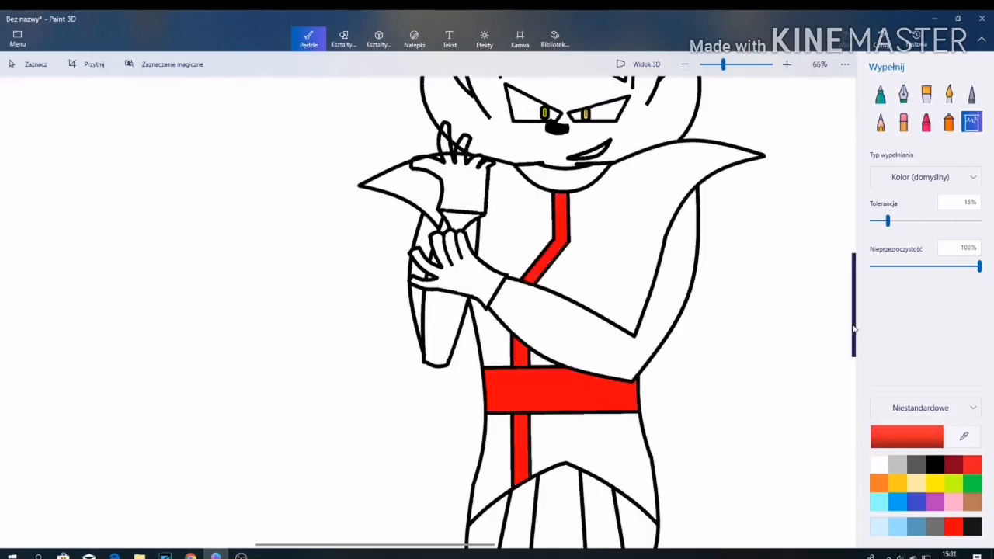
Step: Edge both wrists with curved red cuff bands and close the outline gap at the sleeve ends
{"action": "left_click", "coordinate": [973, 94]}
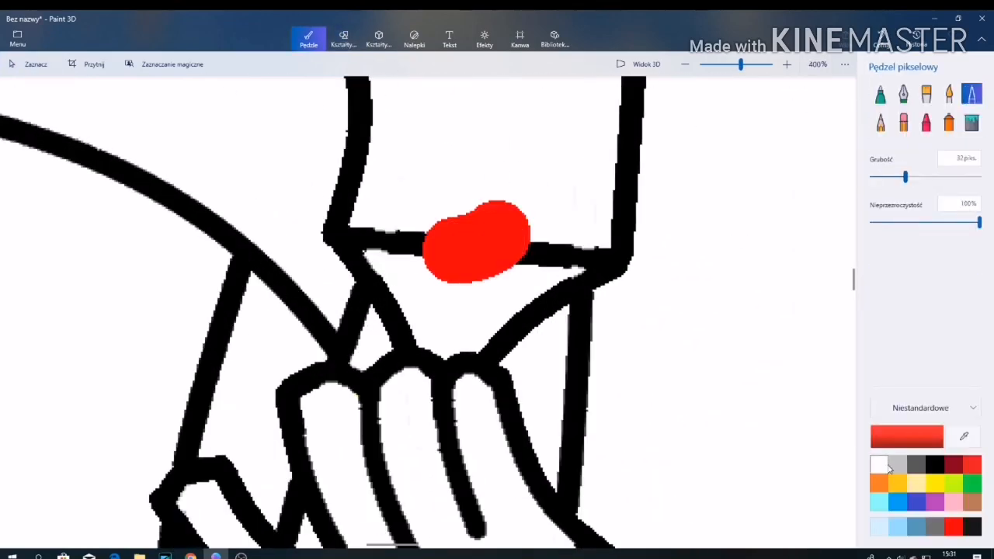
{"action": "left_click", "coordinate": [343, 38]}
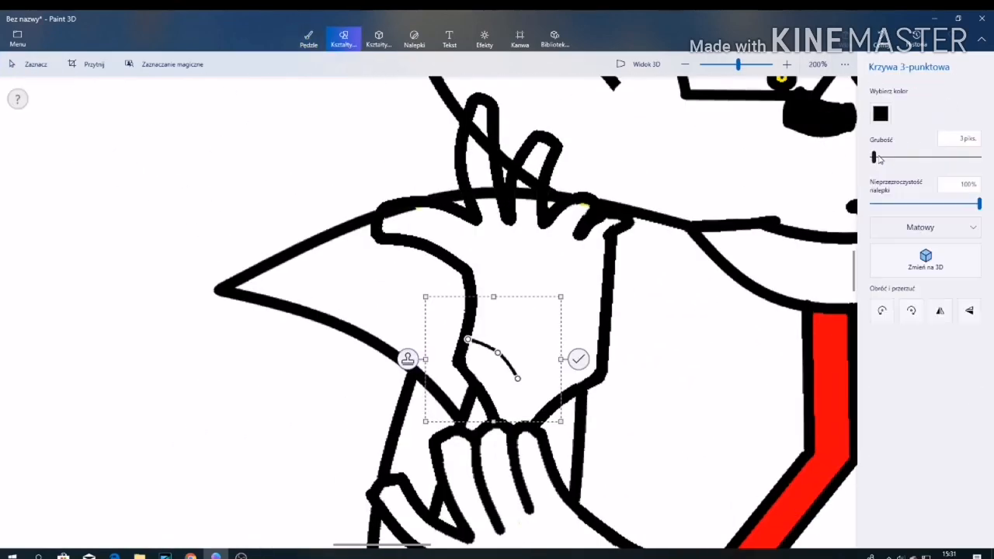
{"action": "left_click", "coordinate": [578, 359]}
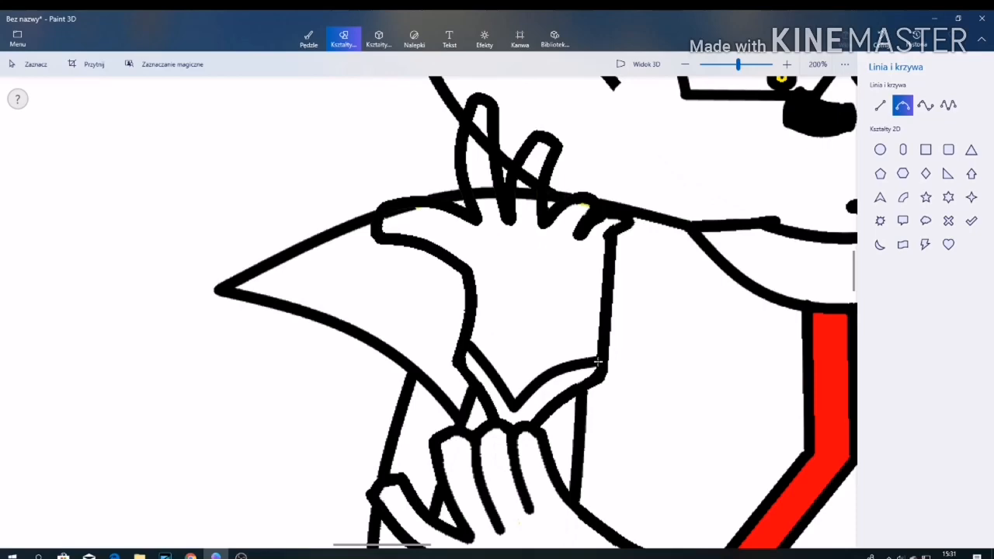
{"action": "left_click", "coordinate": [307, 37]}
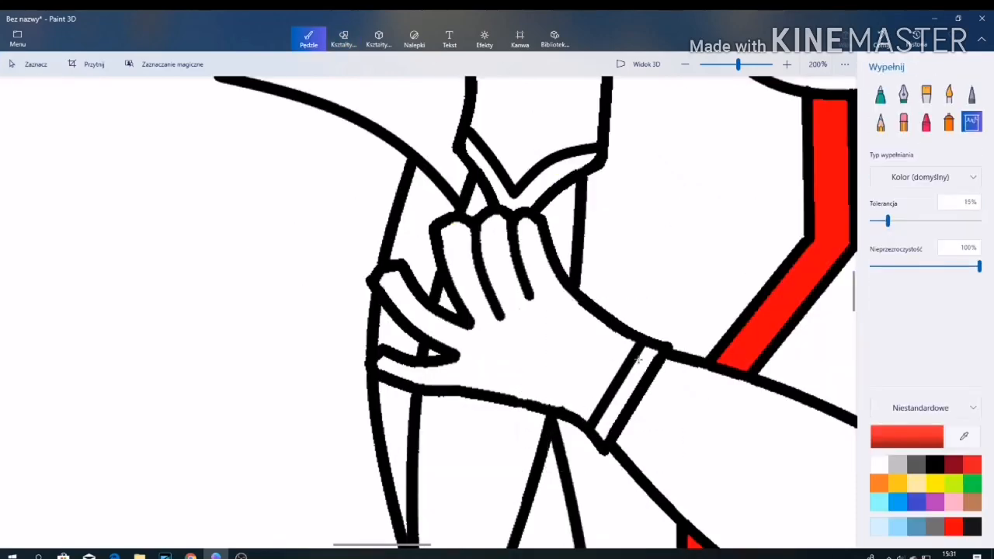
{"action": "left_click", "coordinate": [972, 93]}
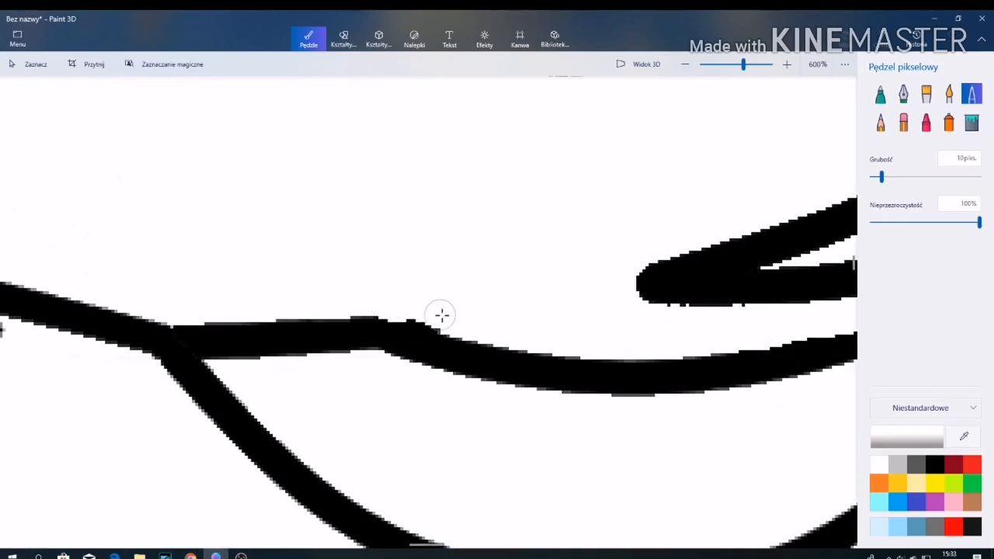
{"action": "left_click", "coordinate": [343, 37]}
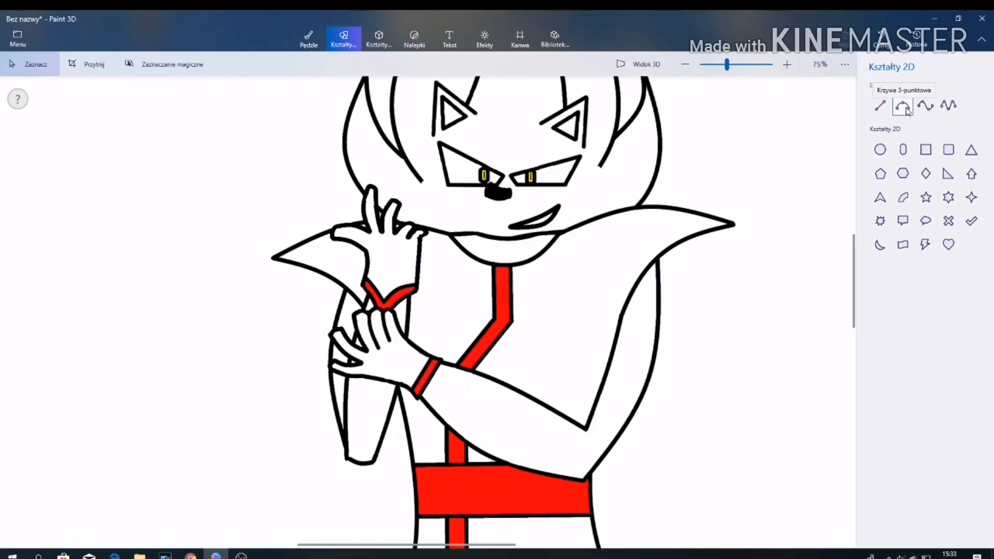
Step: Pick a custom near-black colour and fill the coat panels with it
{"action": "left_click", "coordinate": [308, 37]}
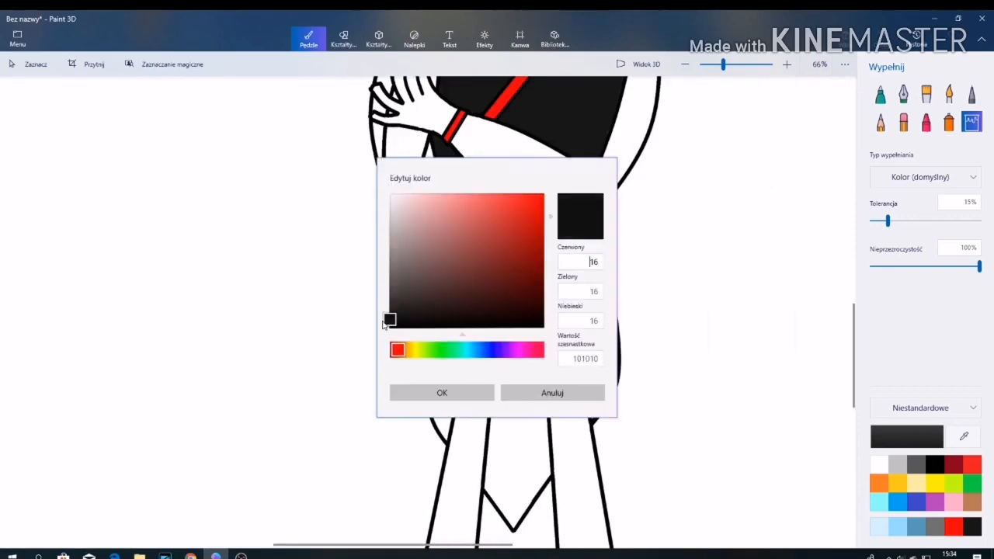
{"action": "left_click", "coordinate": [441, 391]}
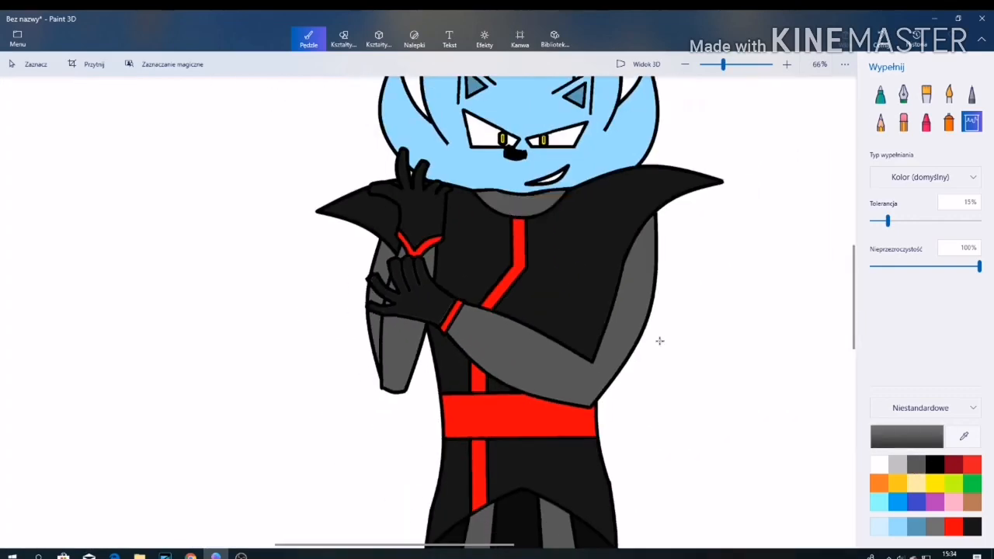
{"action": "scroll", "scroll_direction": "down", "scroll_amount": 3}
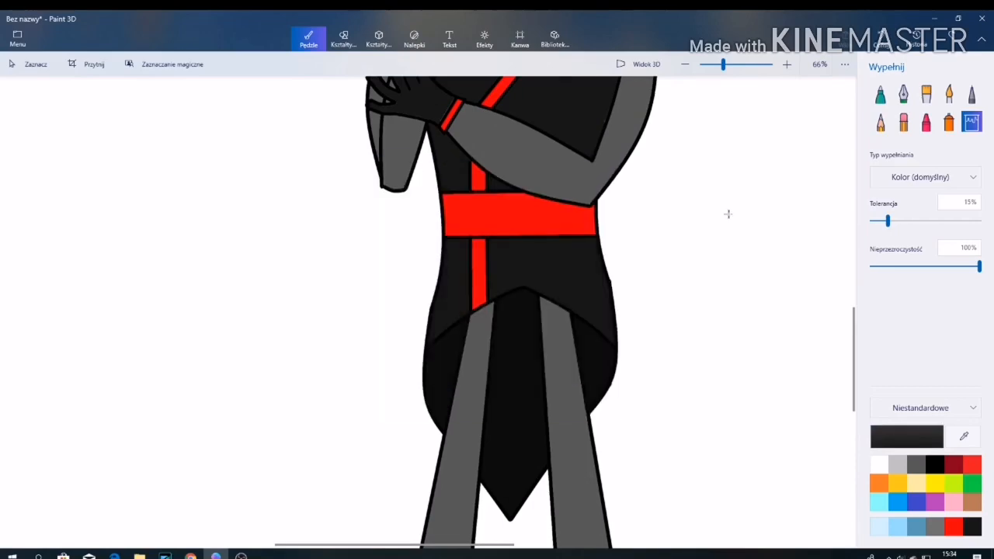
{"action": "left_click", "coordinate": [343, 37]}
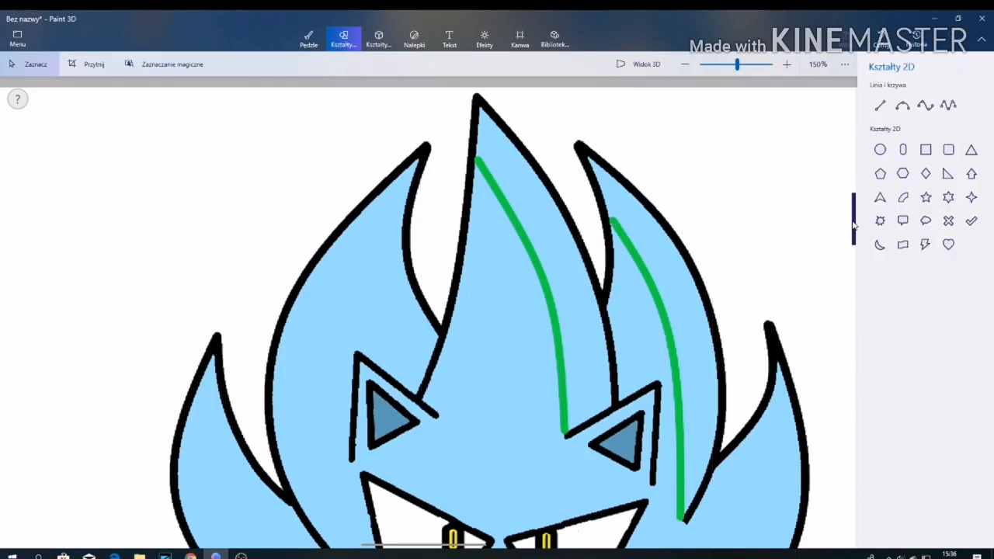
Step: Draw green curved streaks across the flame hair spikes and fill pale-blue highlights
{"action": "scroll", "scroll_direction": "down", "scroll_amount": 3}
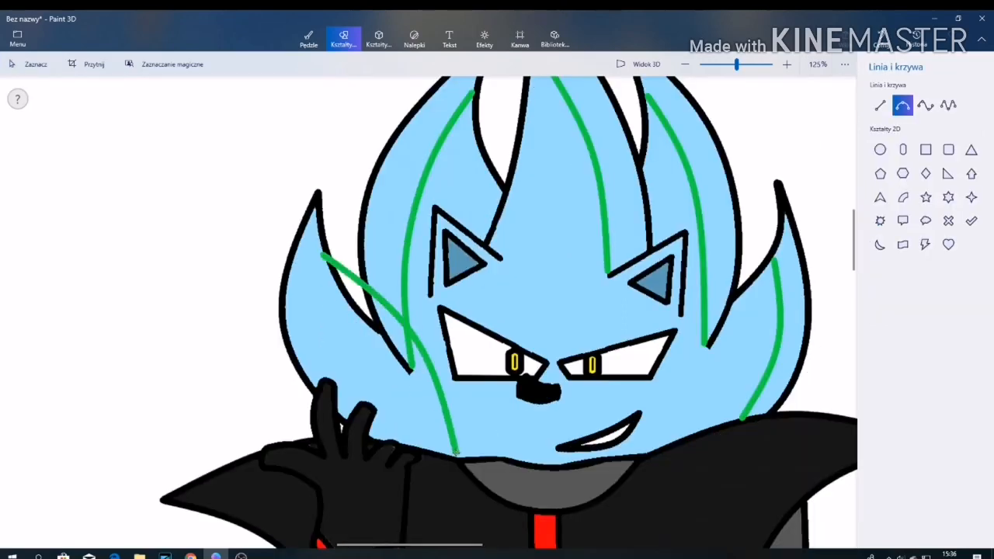
{"action": "left_click", "coordinate": [307, 38]}
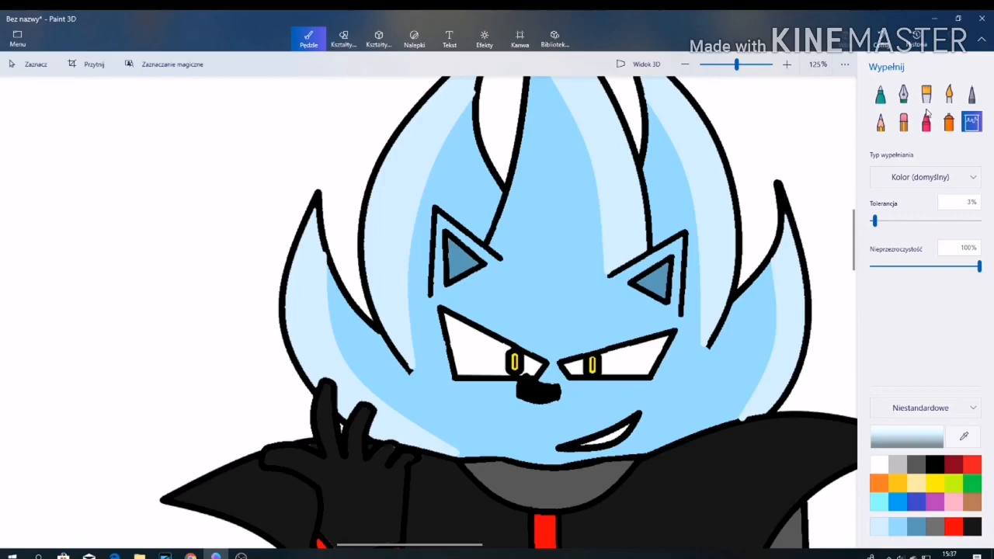
{"action": "left_click", "coordinate": [343, 38]}
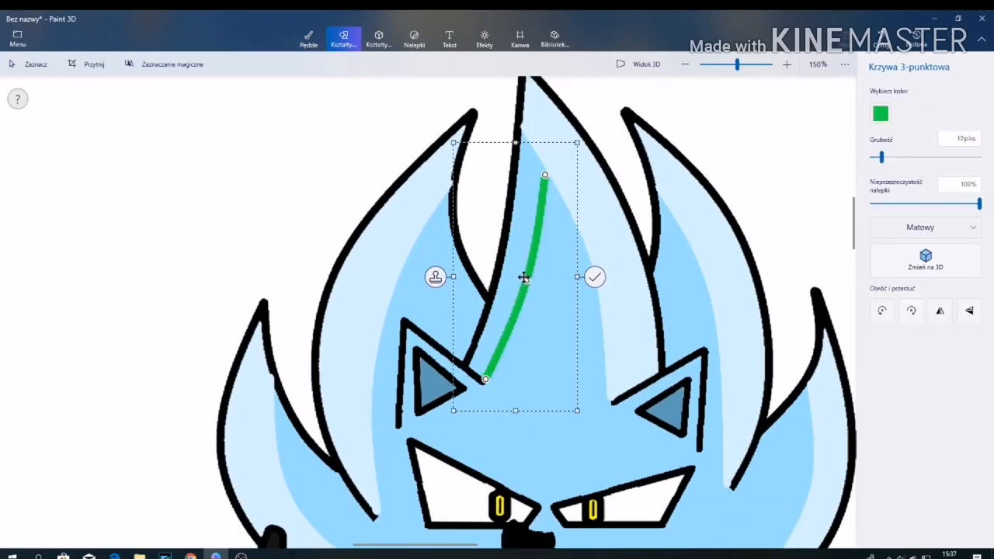
{"action": "left_click_drag", "start_coordinate": [525, 278], "coordinate": [680, 298]}
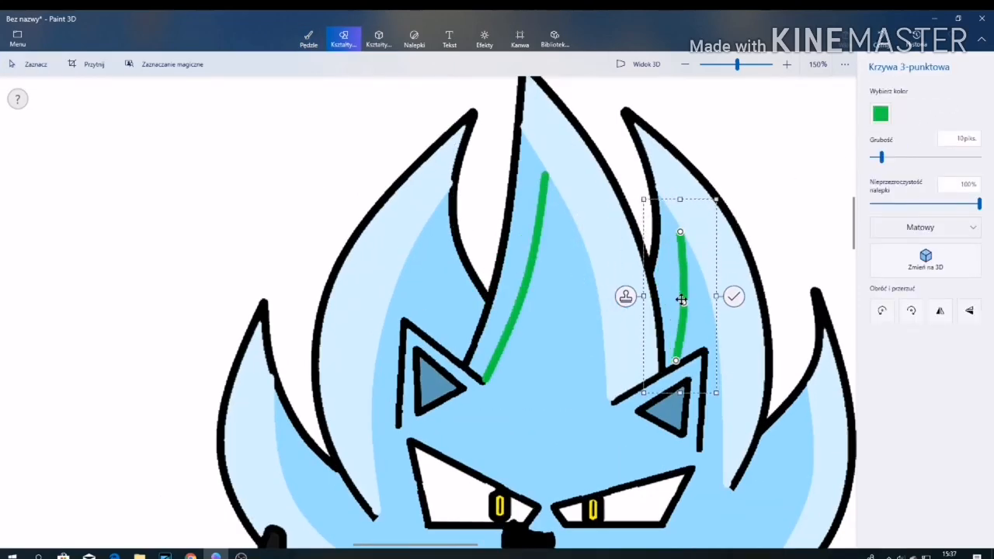
{"action": "left_click", "coordinate": [733, 296]}
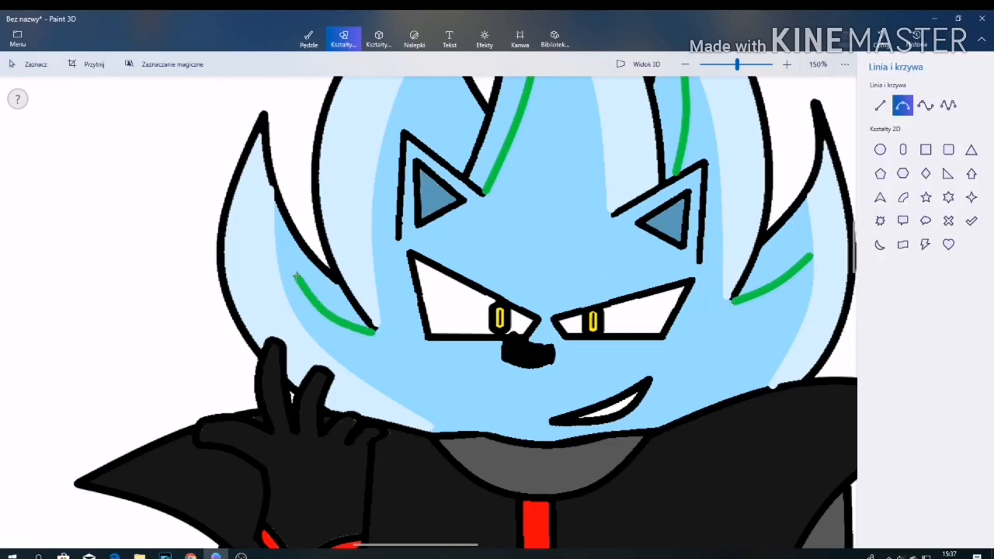
{"action": "left_click", "coordinate": [307, 38]}
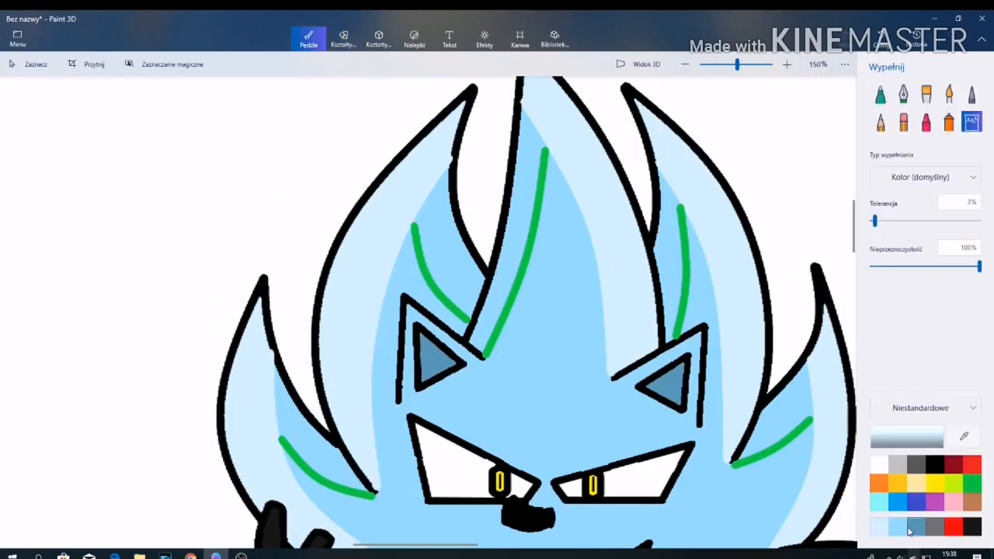